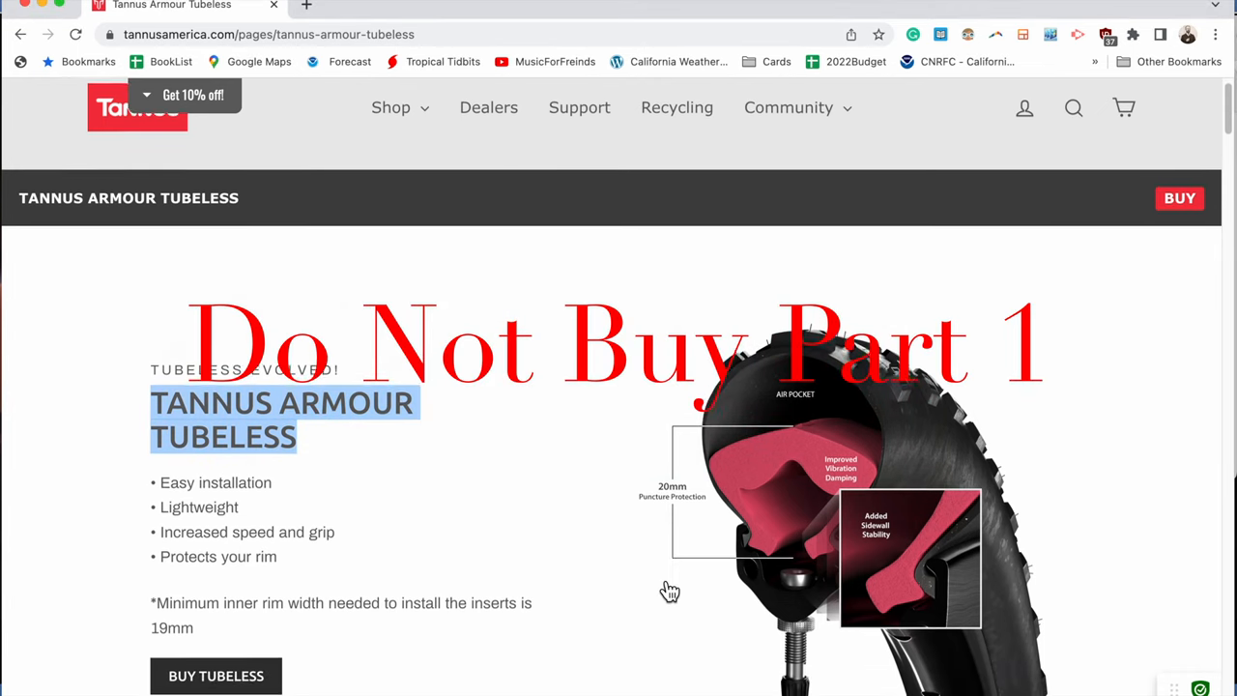
Read down the Armour Tubeless page, highlighting the 'Easy installation' claim along the way
scroll("up", 3)
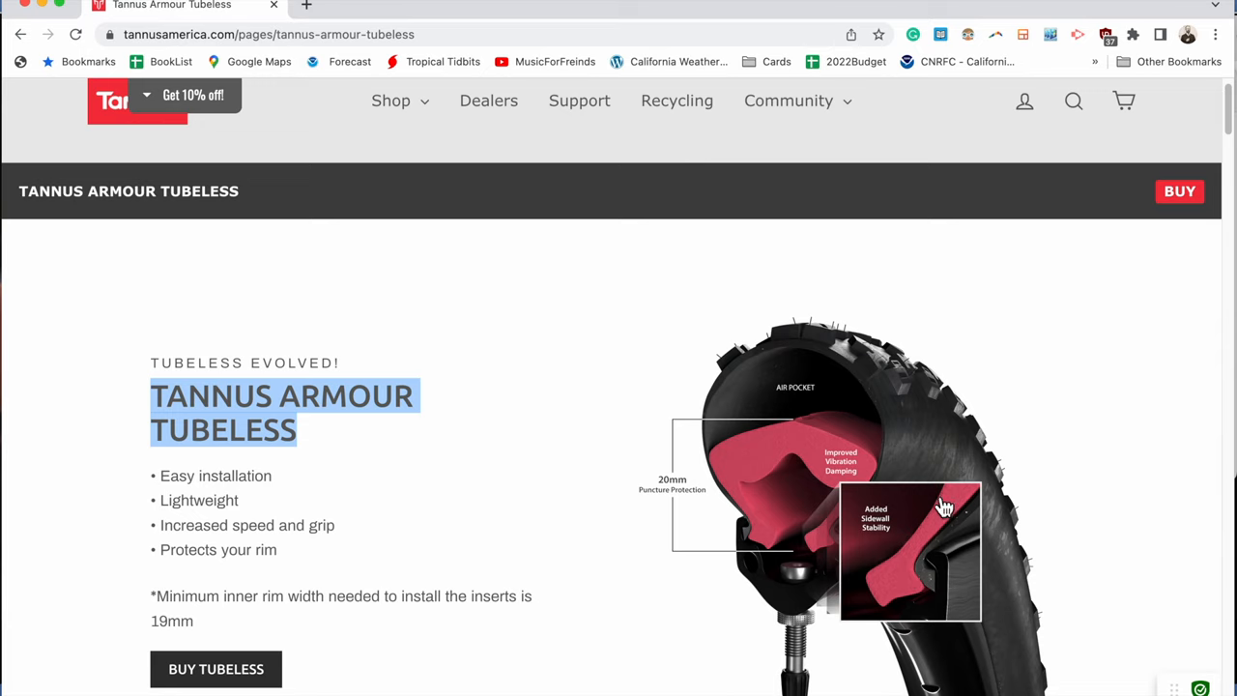
scroll("down", 3)
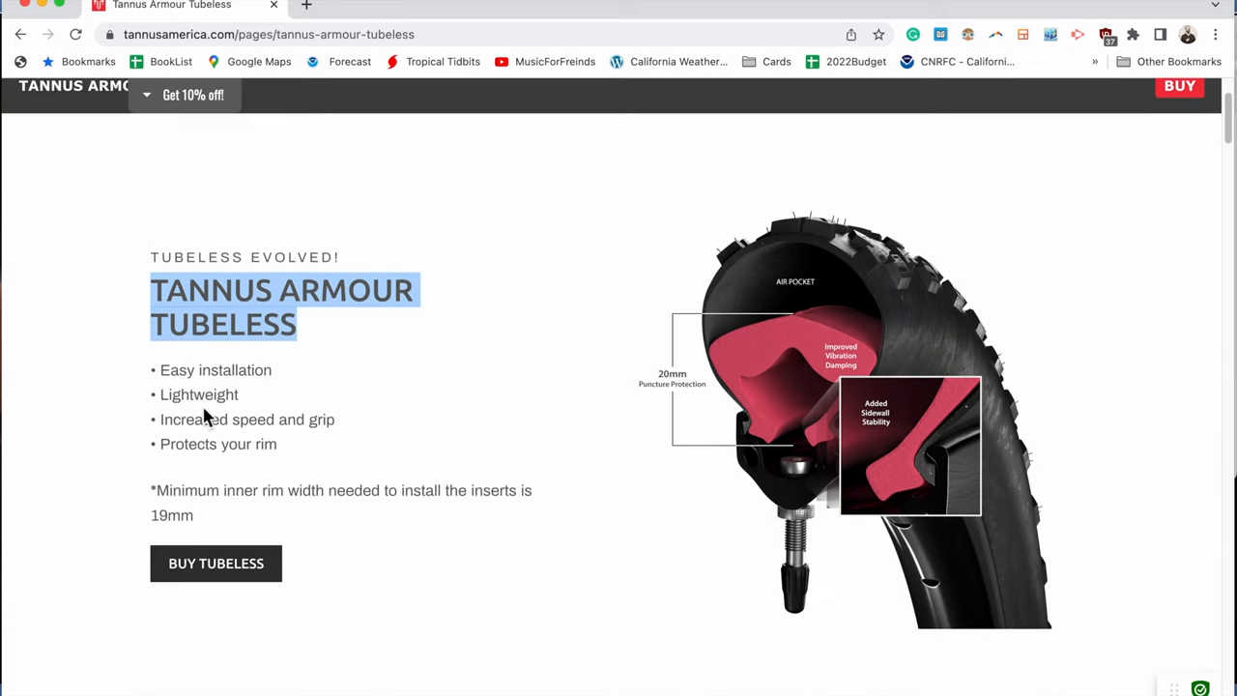
double_click(215, 371)
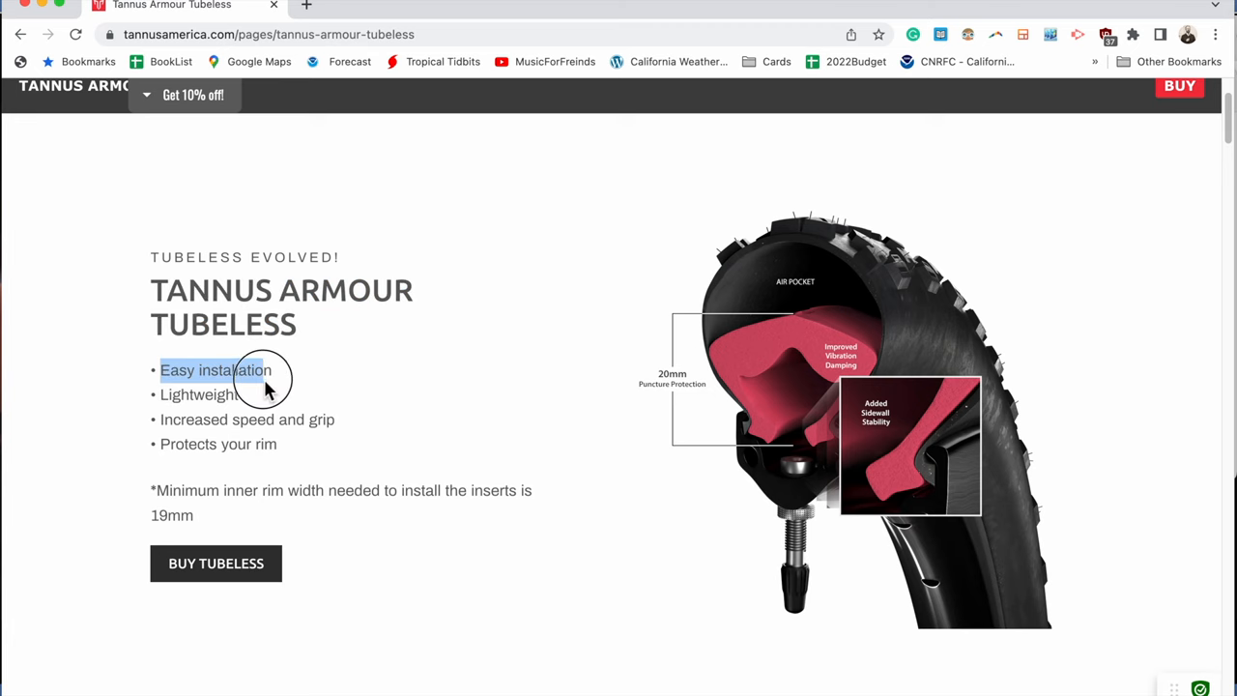
scroll("down", 3)
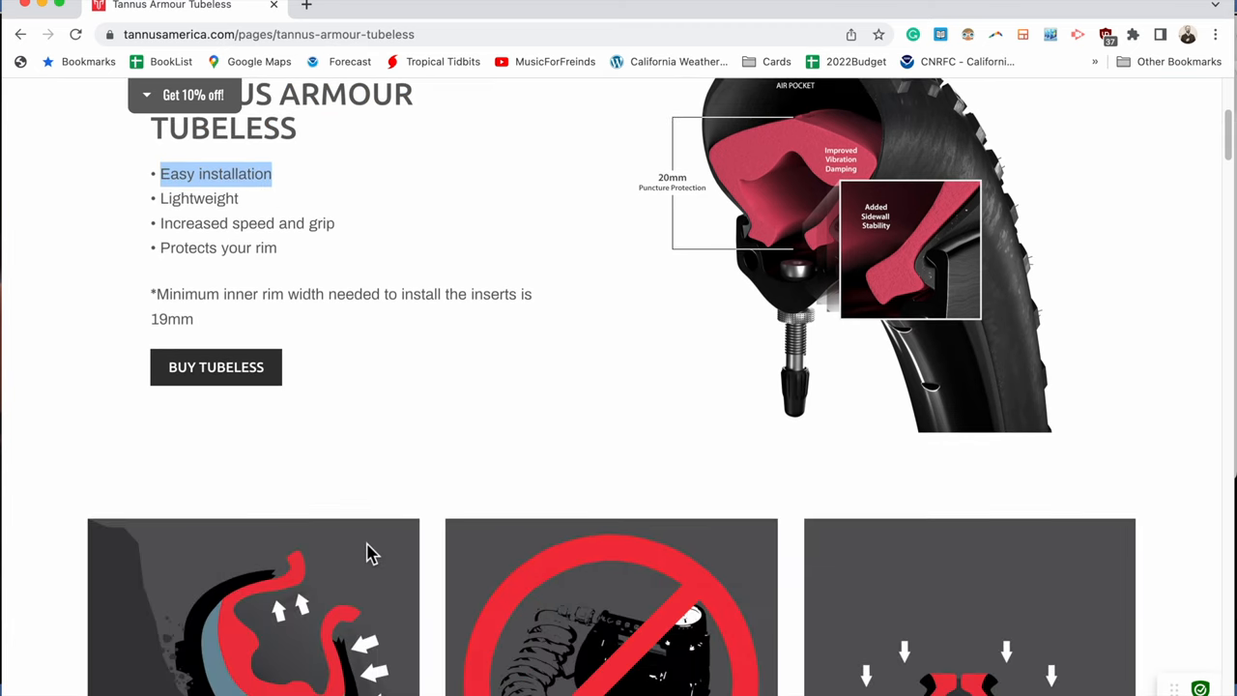
scroll("down", 3)
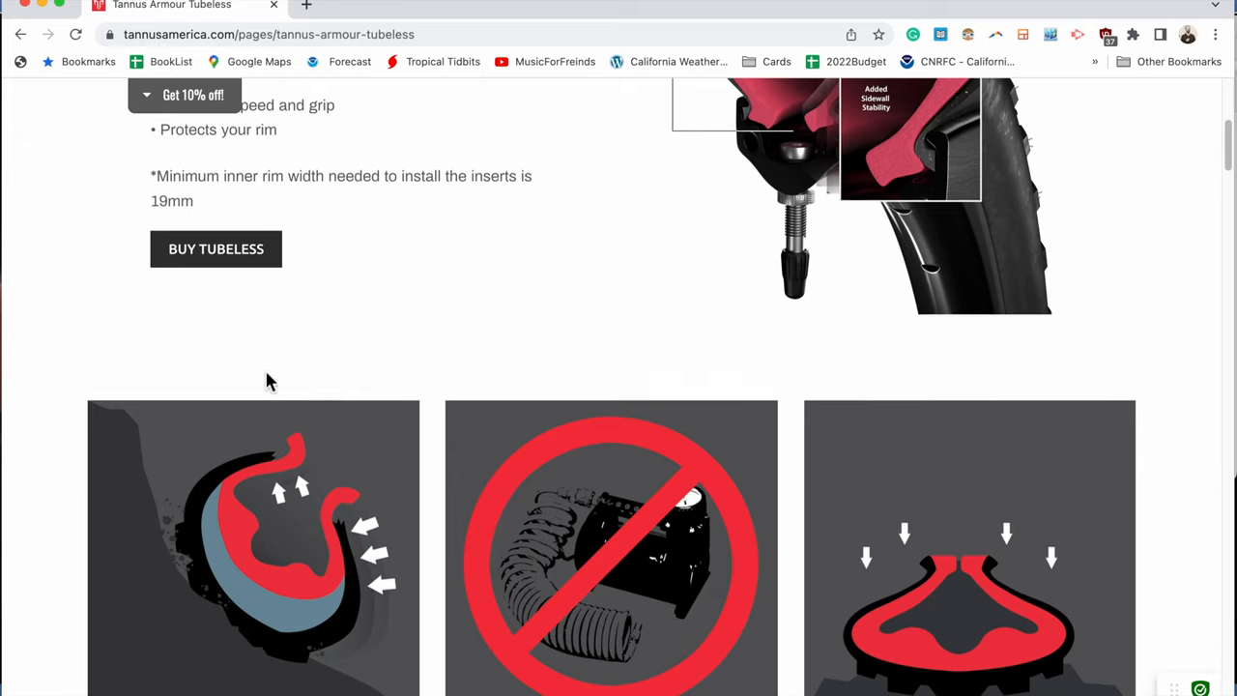
scroll("down", 3)
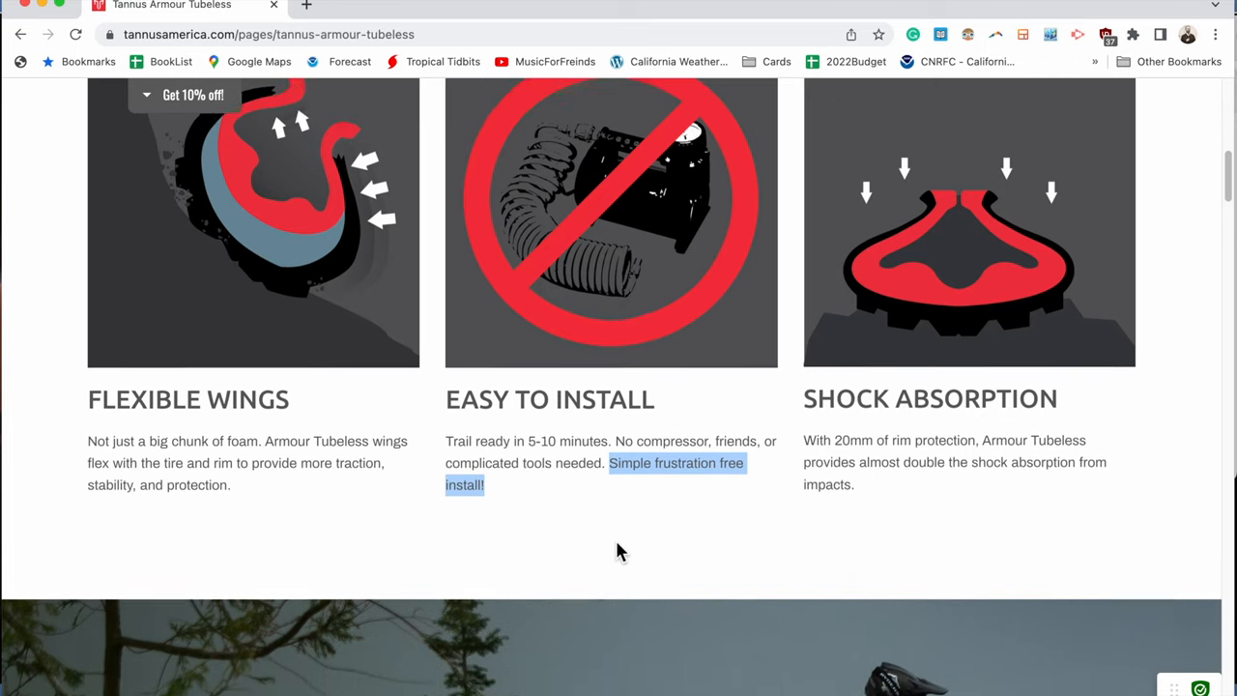
scroll("down", 3)
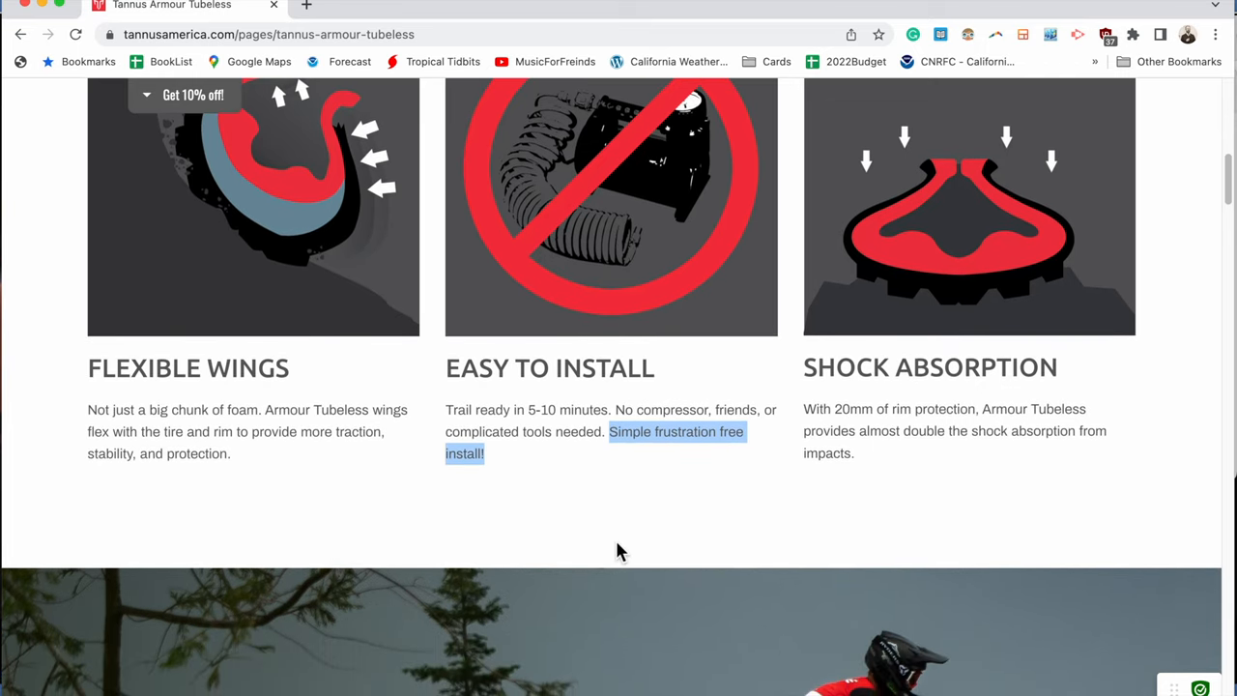
mouse_move(616, 537)
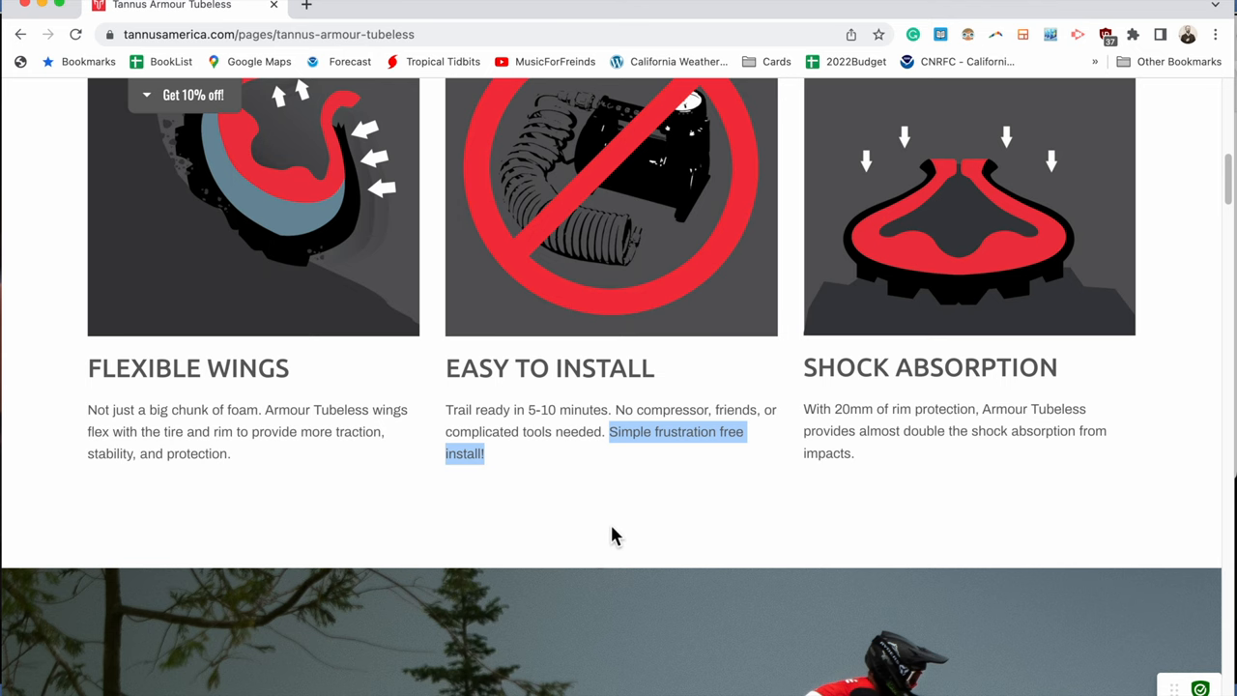
scroll("down", 3)
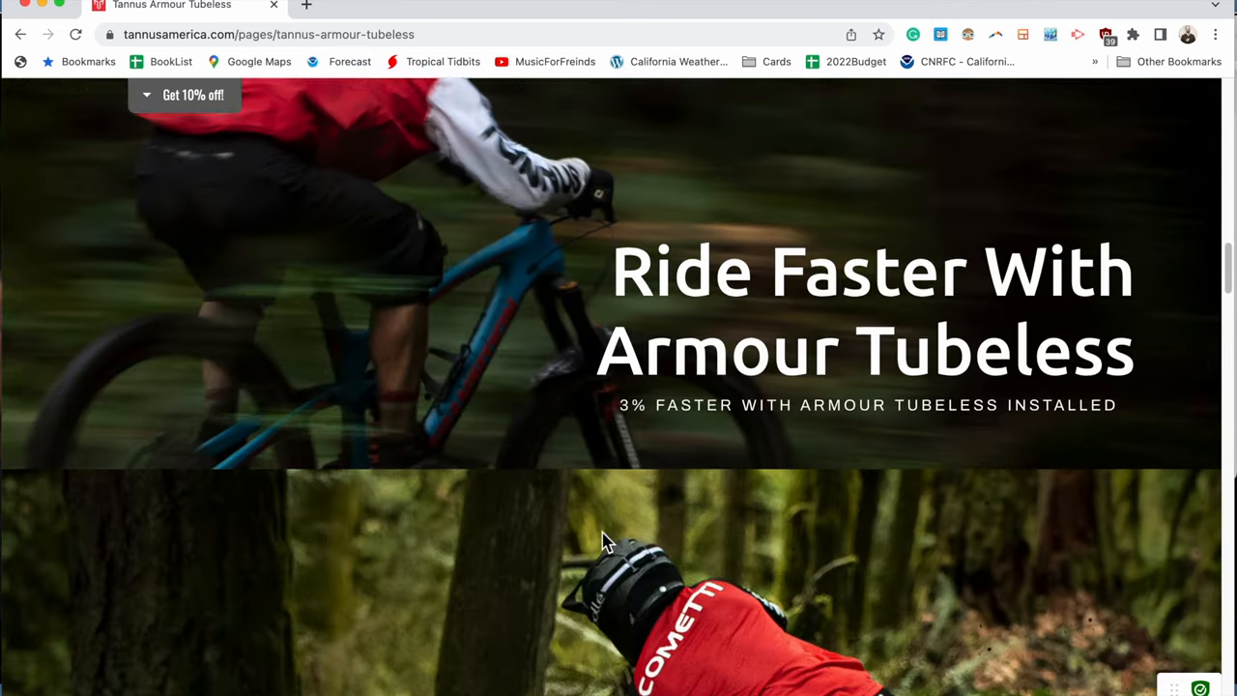
scroll("down", 3)
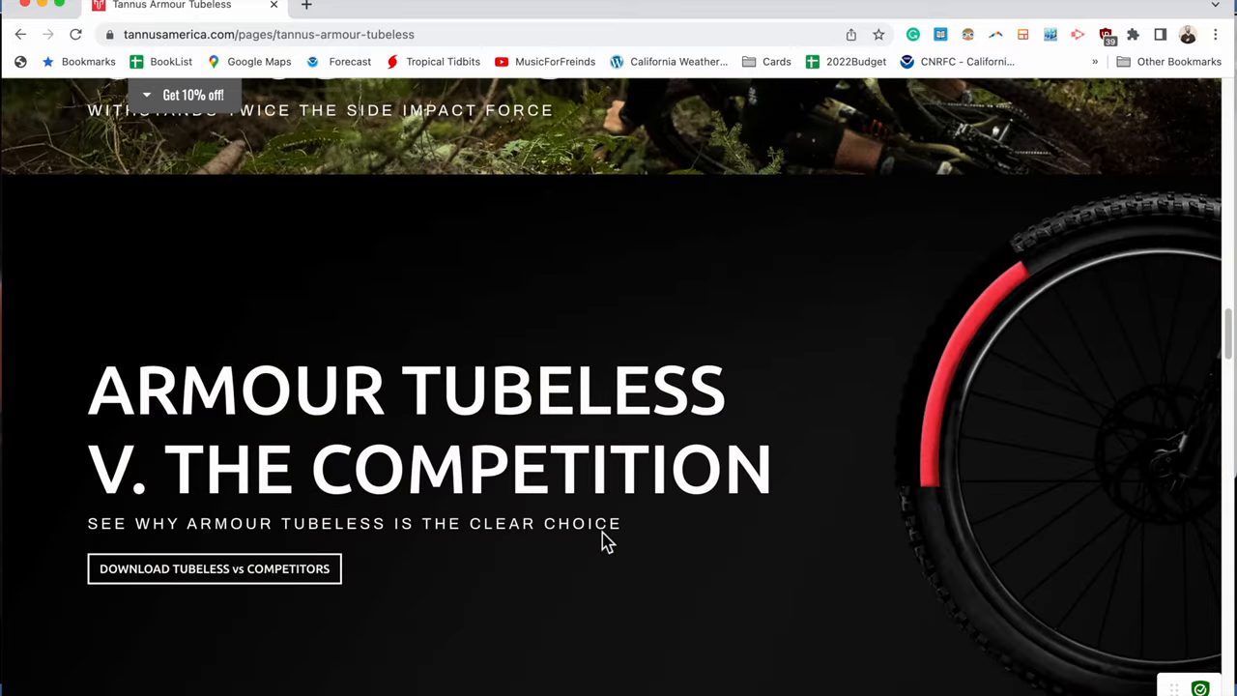
scroll("down", 3)
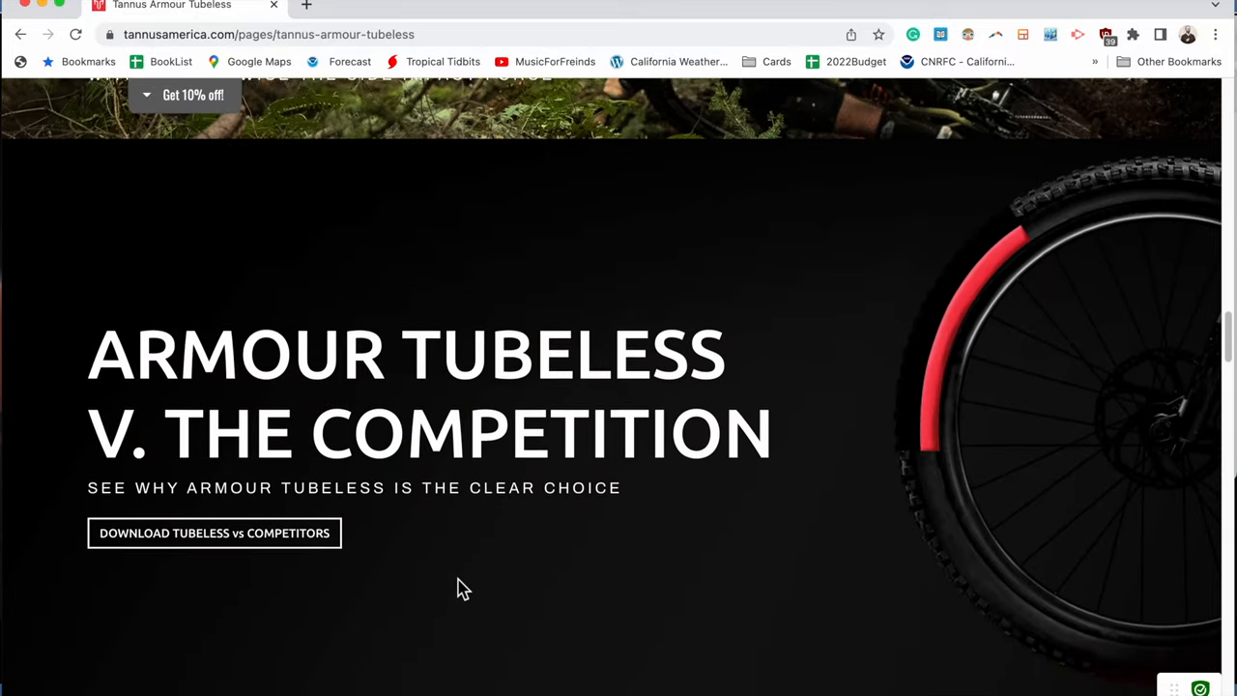
scroll("down", 3)
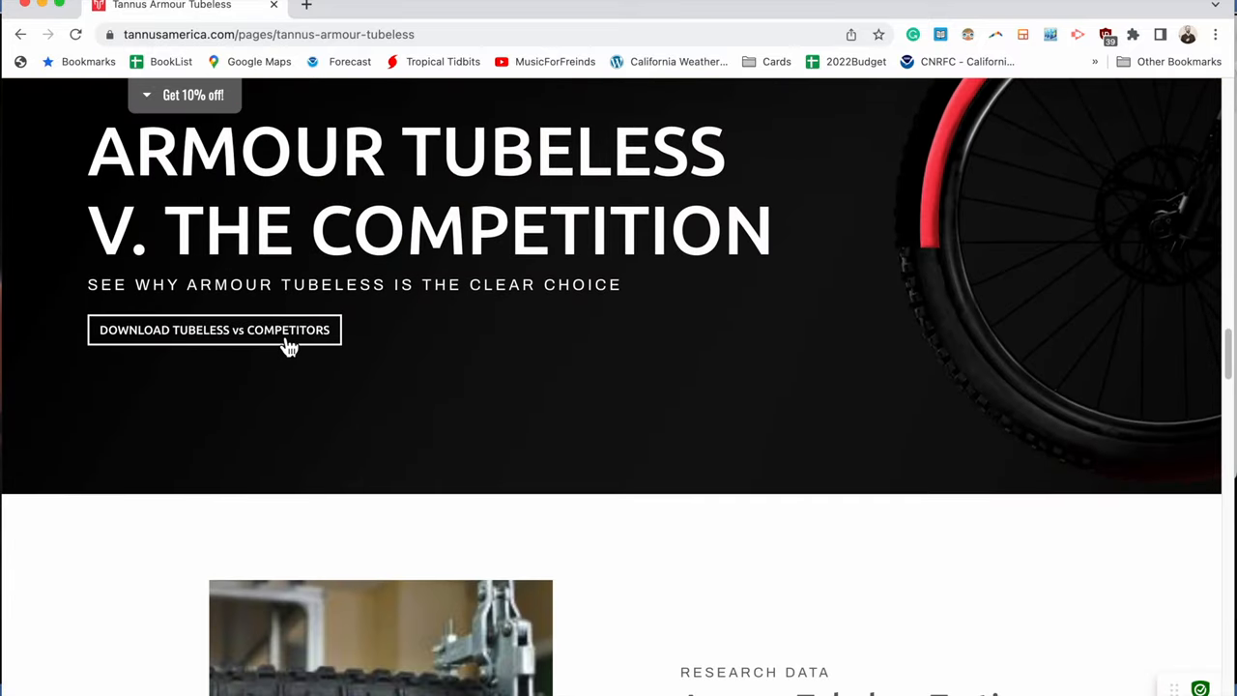
scroll("down", 3)
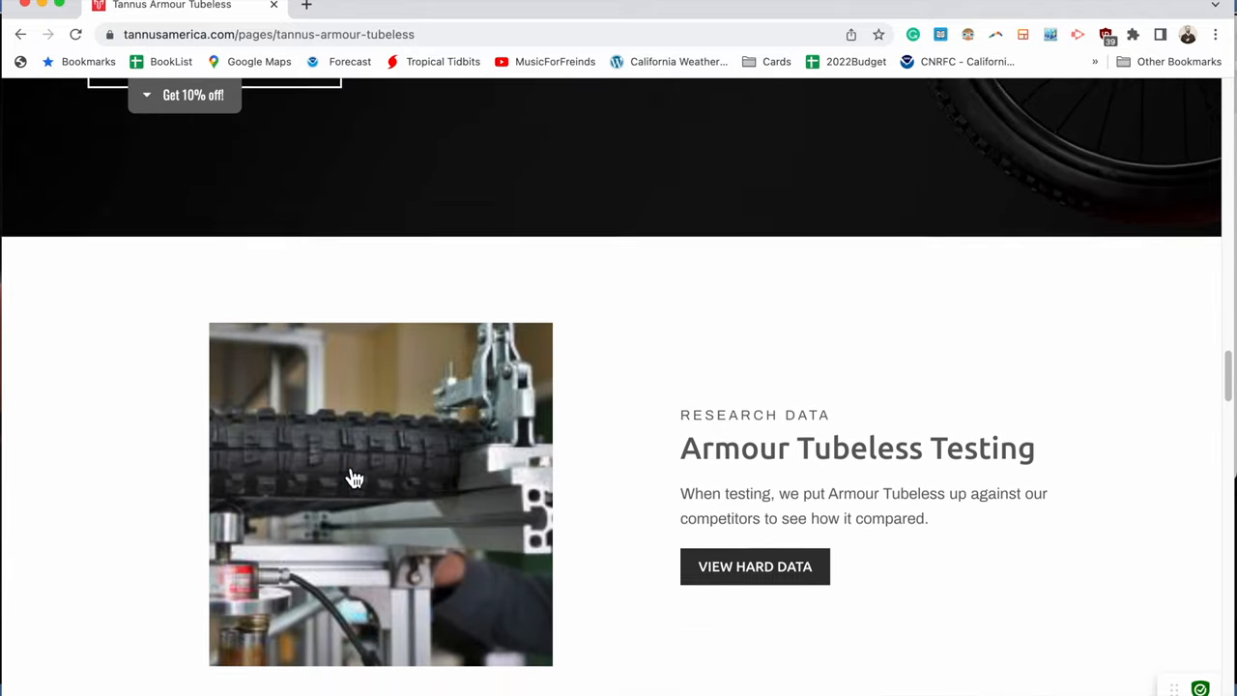
scroll("down", 3)
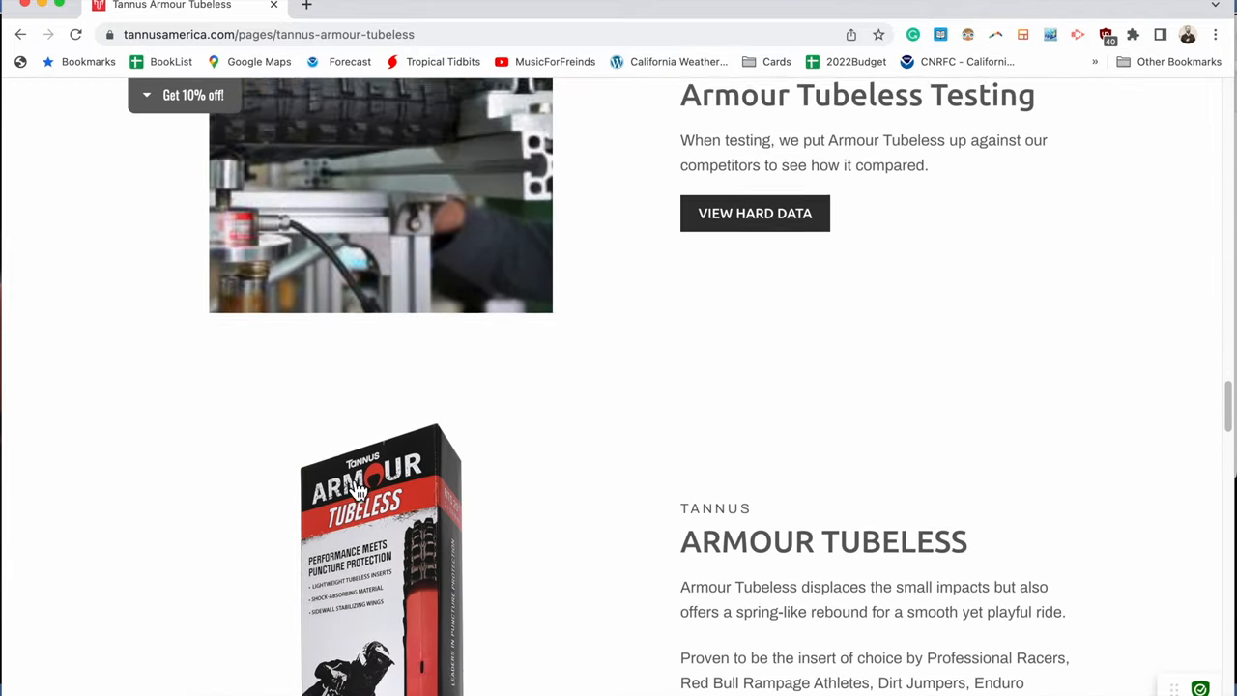
scroll("down", 3)
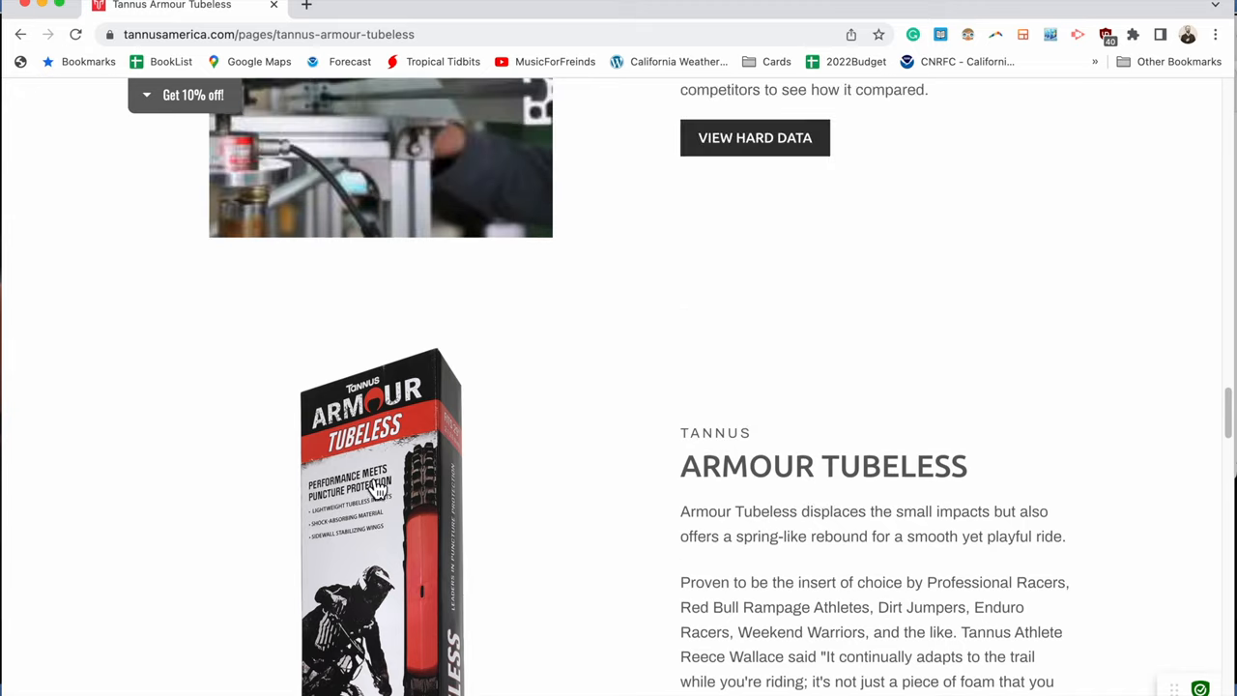
scroll("down", 3)
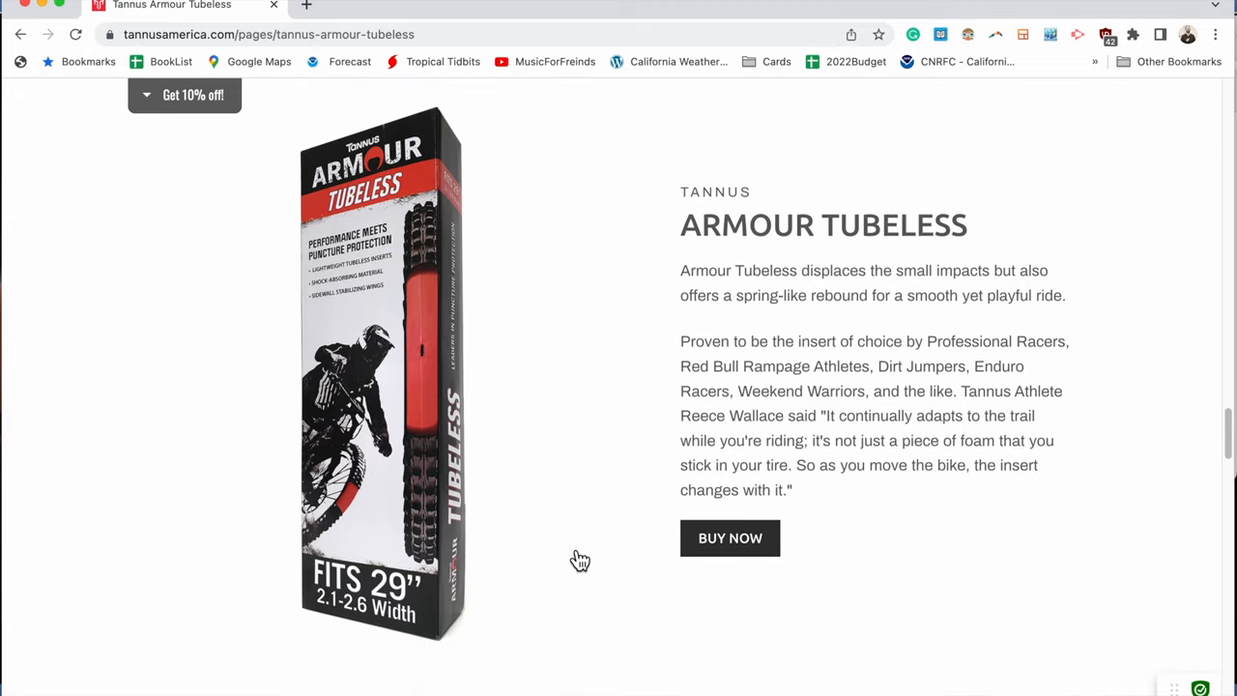
scroll("down", 3)
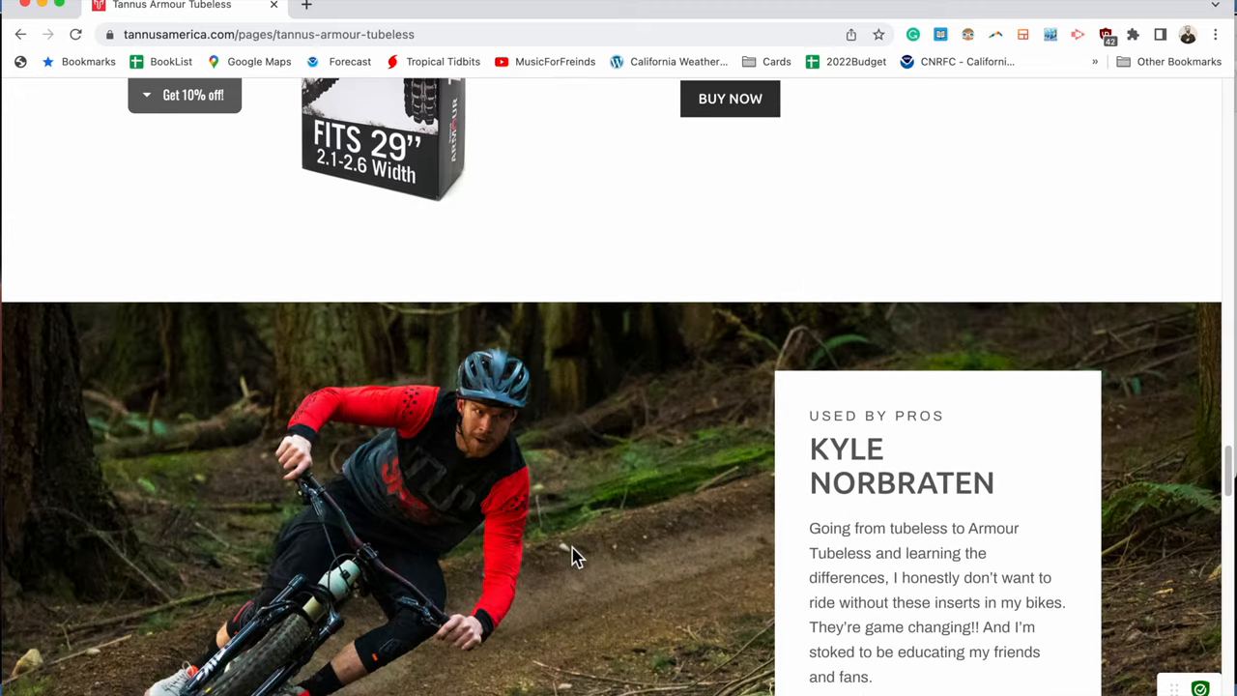
scroll("down", 3)
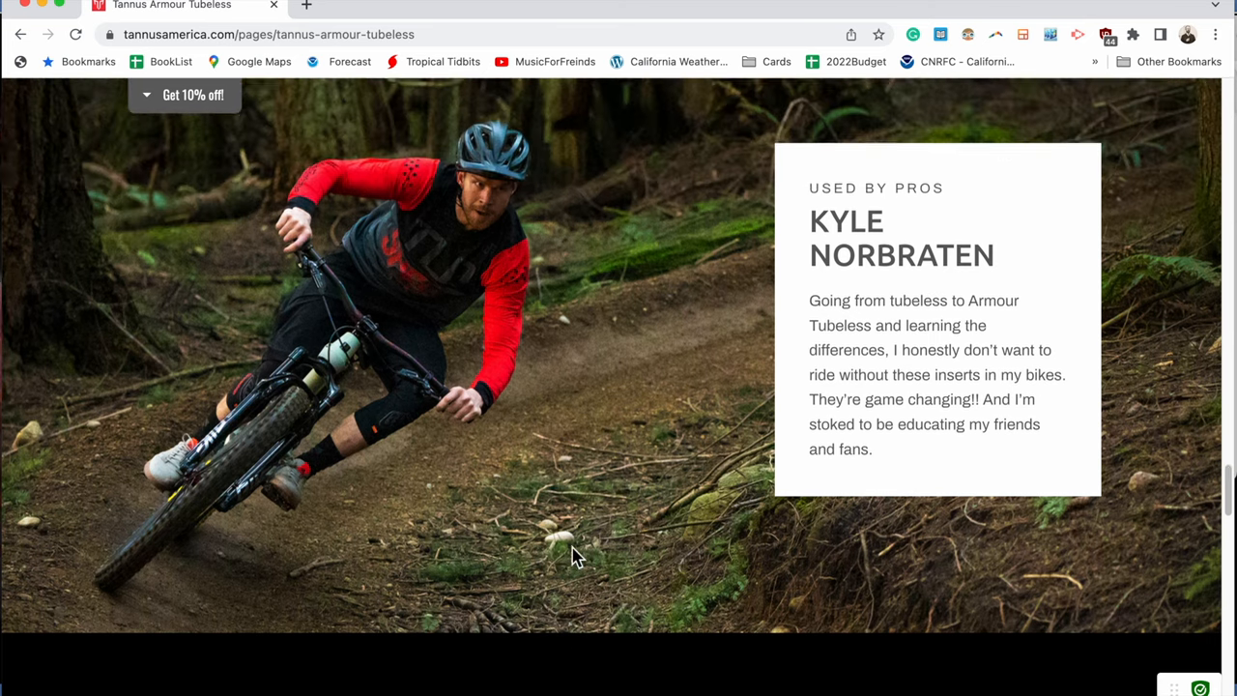
scroll("down", 3)
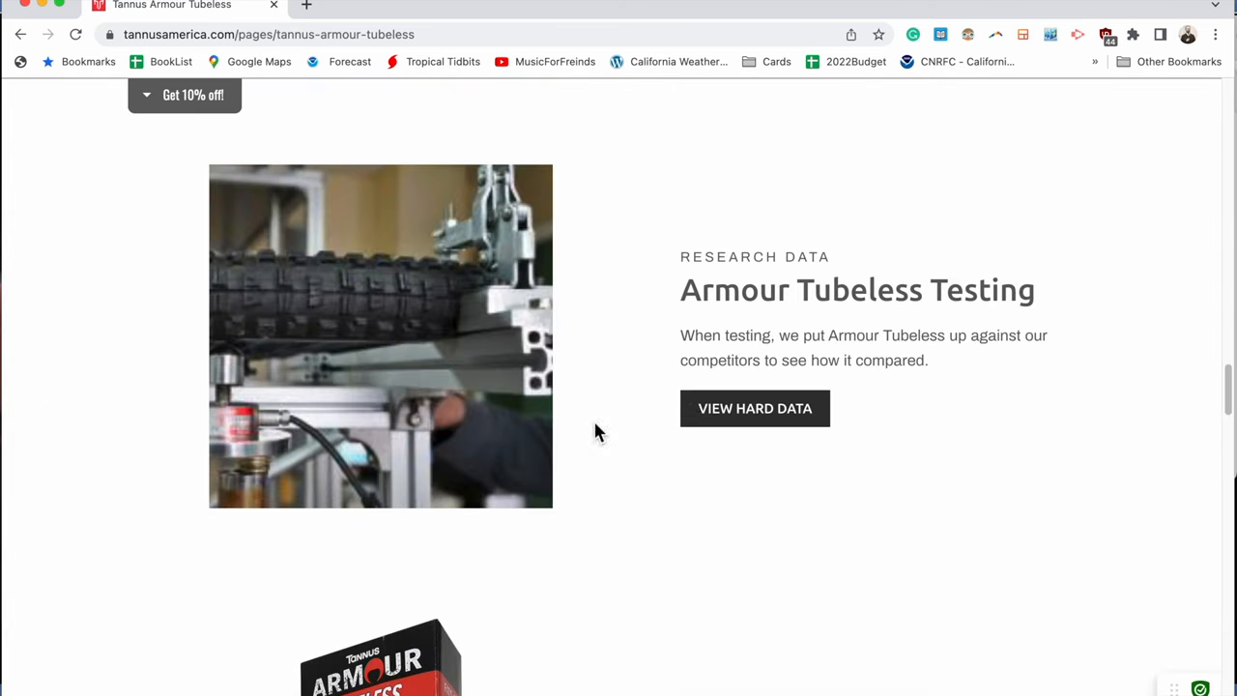
Review the research and development testing data PDF, then return to the product page
left_click(753, 408)
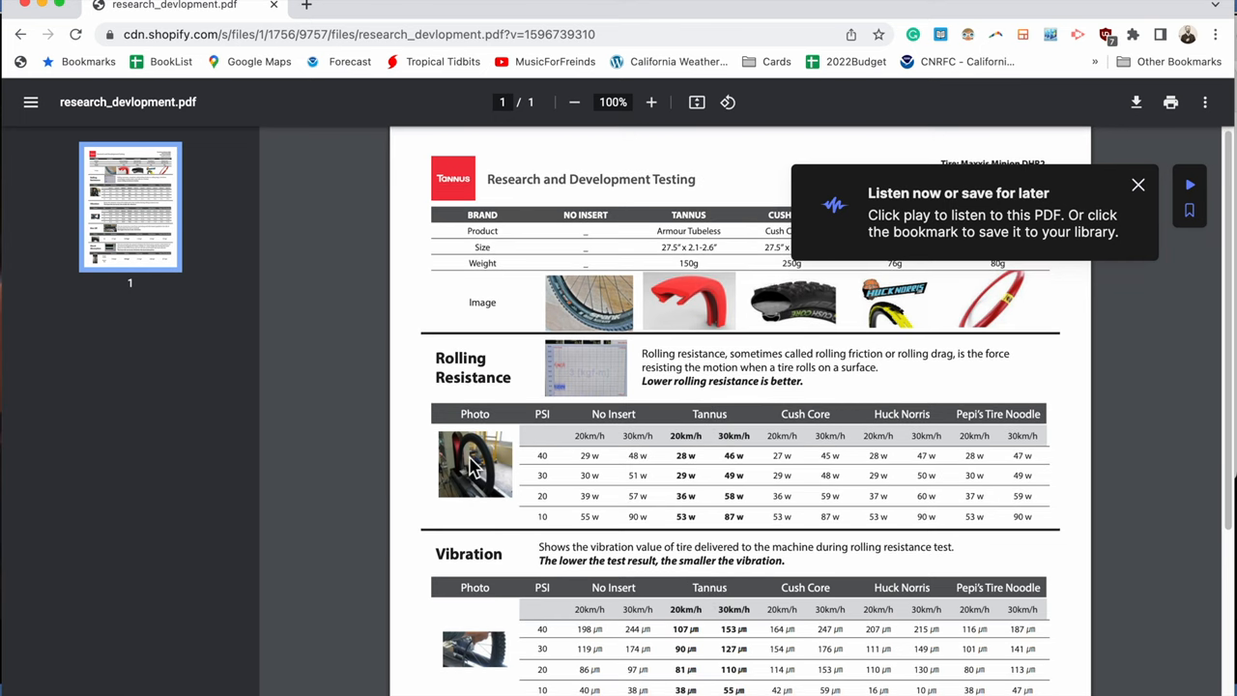
mouse_move(1167, 217)
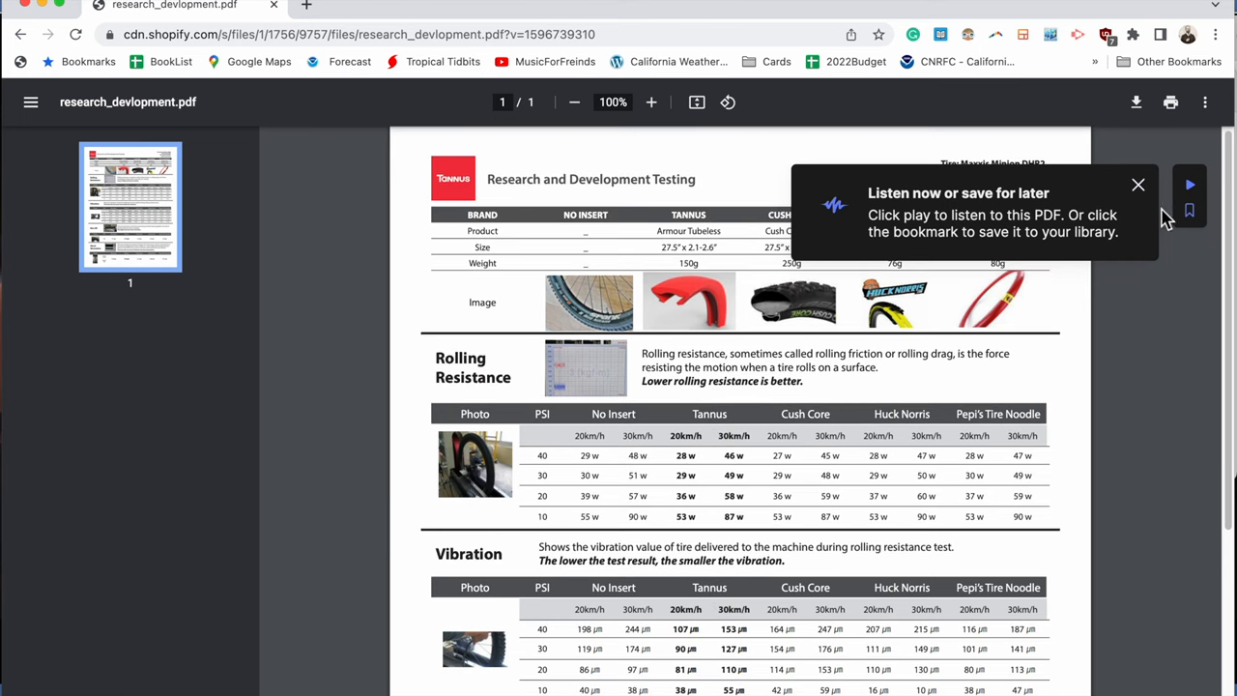
left_click(1136, 186)
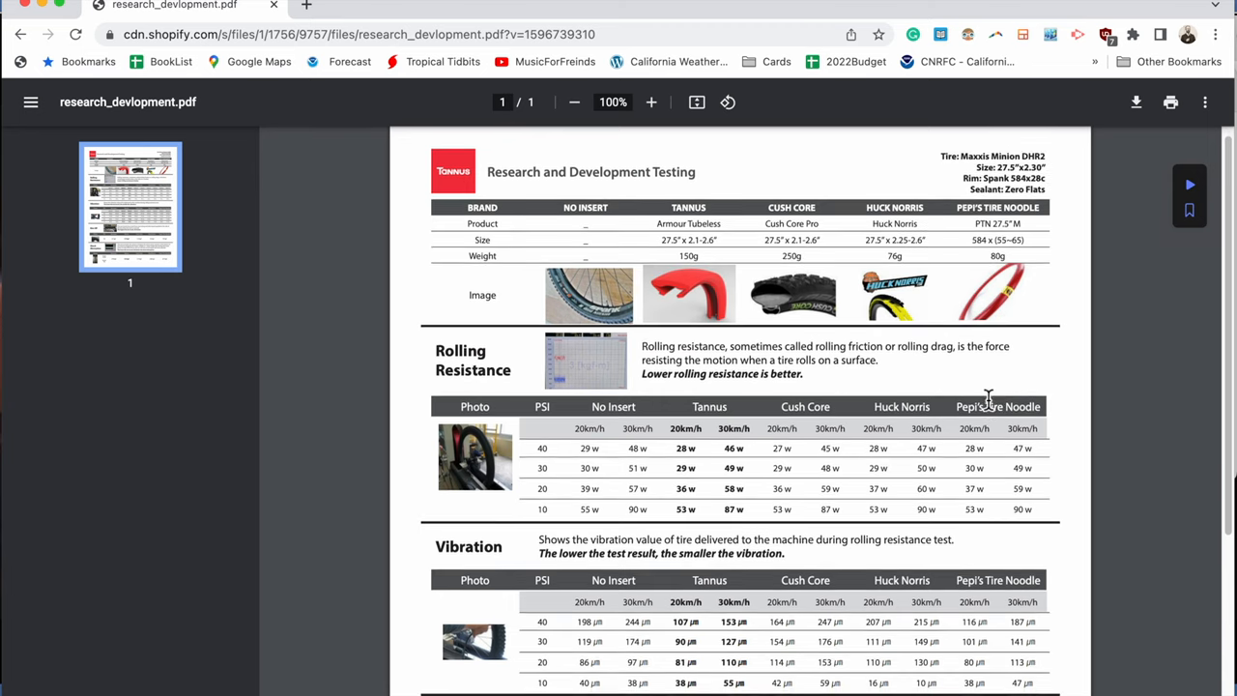
scroll("up", 3)
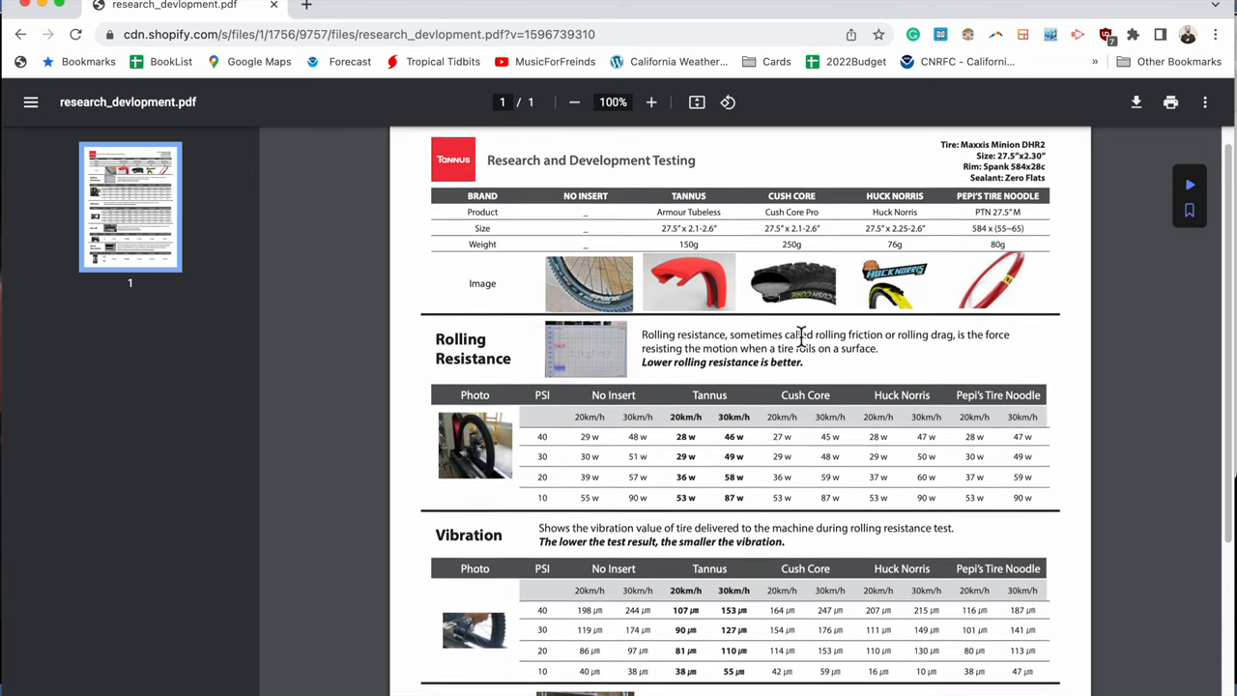
scroll("down", 3)
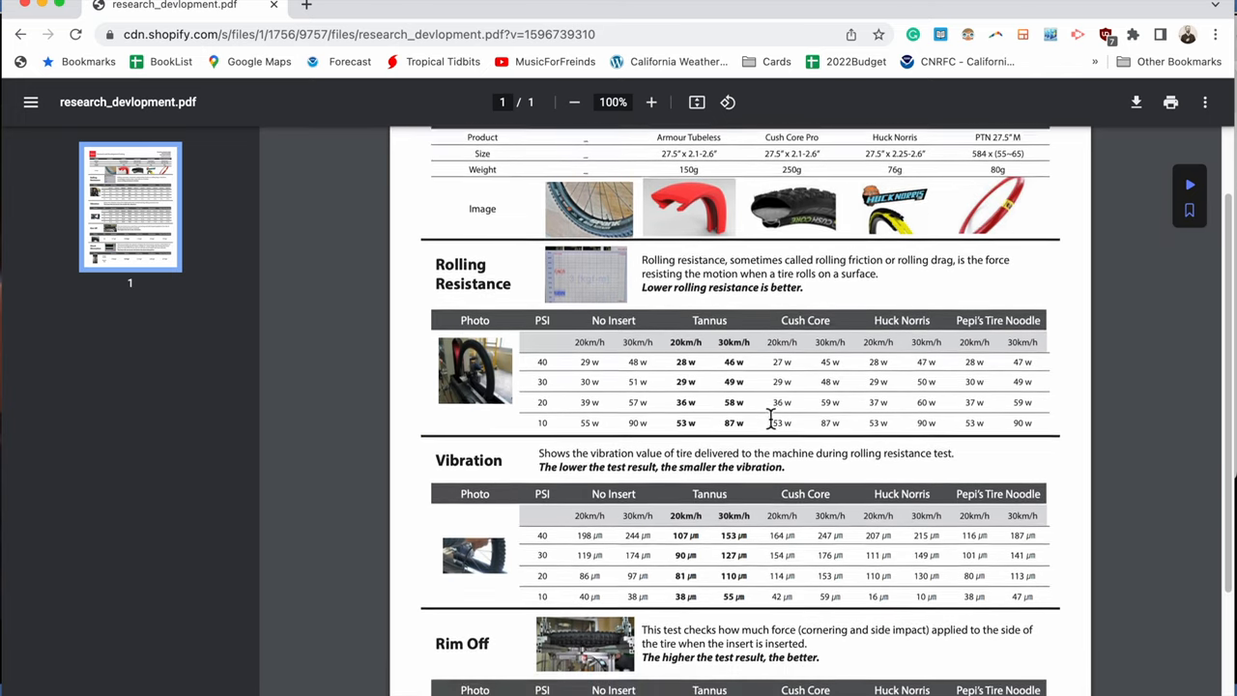
scroll("down", 3)
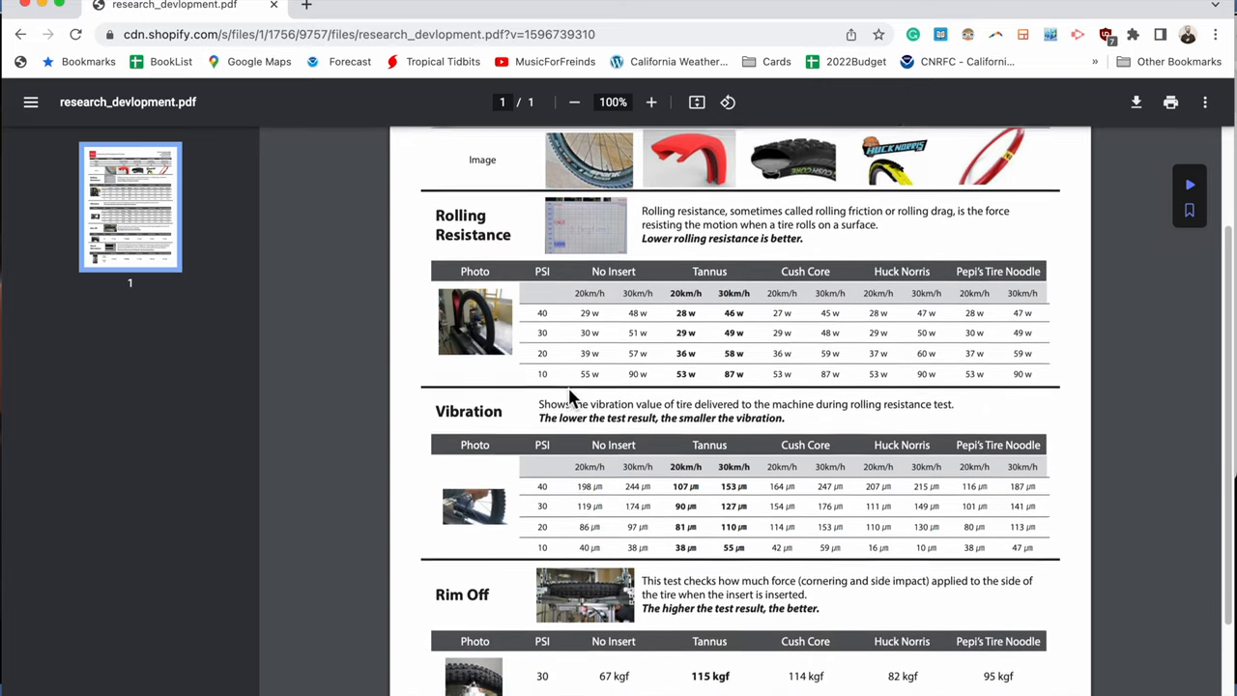
scroll("down", 3)
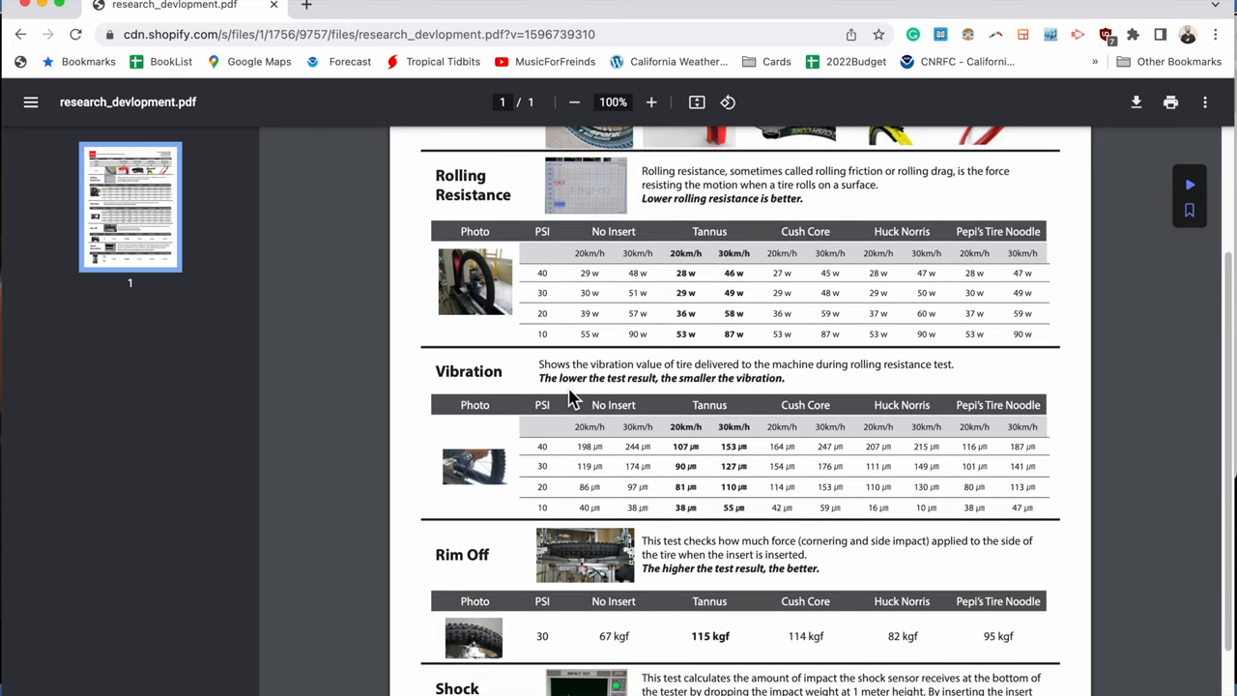
scroll("down", 3)
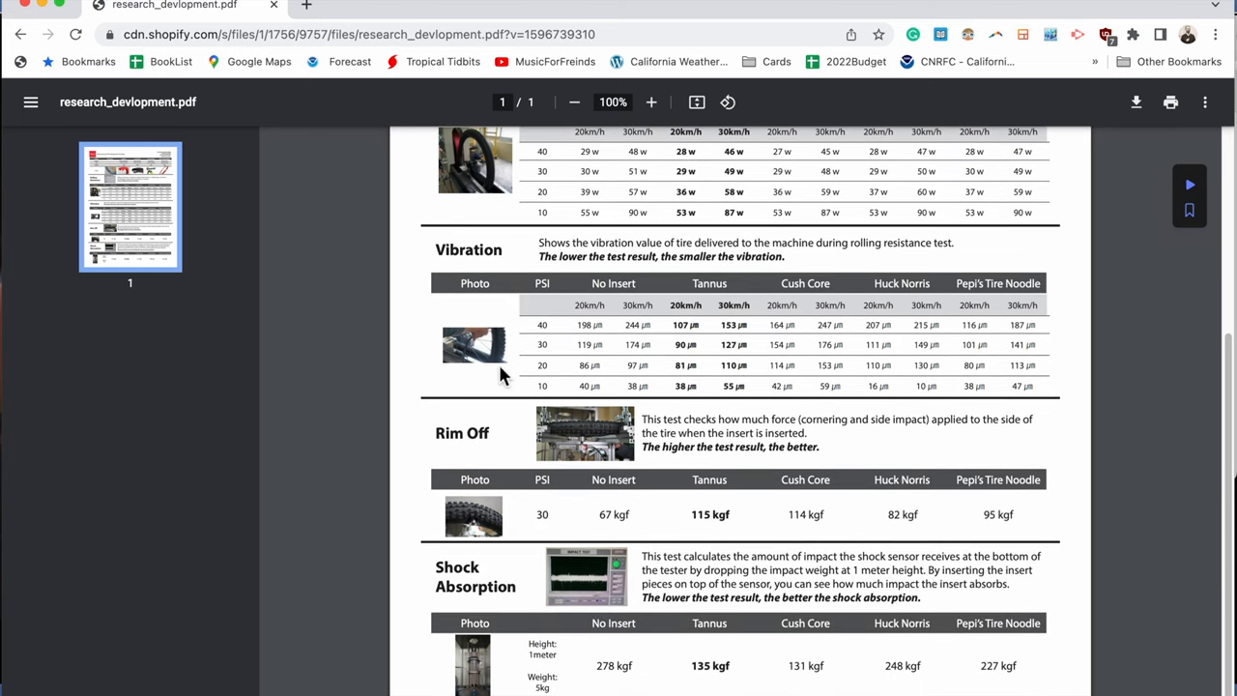
mouse_move(504, 385)
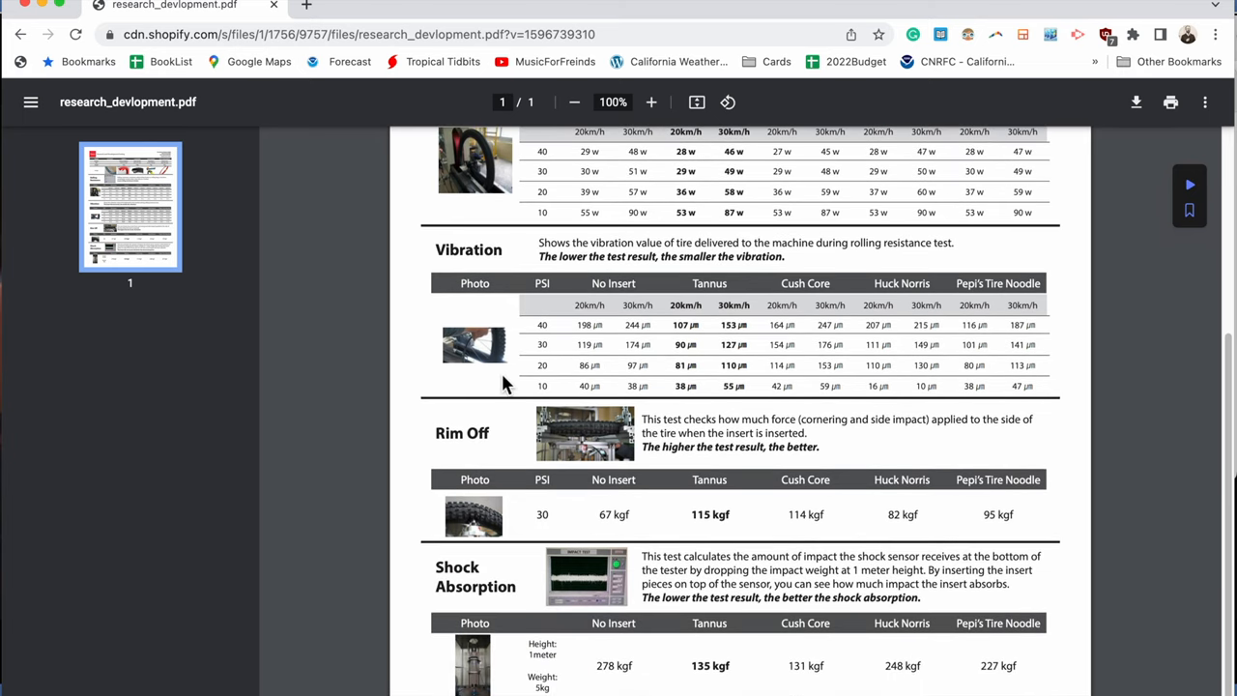
mouse_move(589, 440)
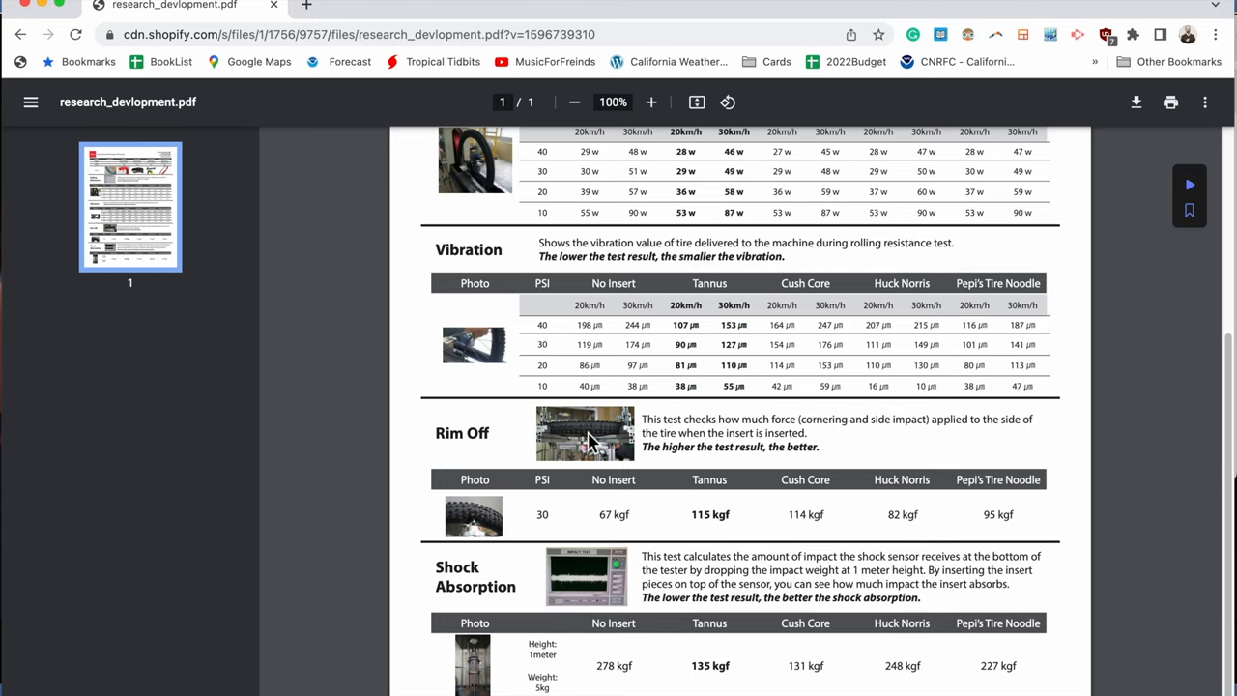
mouse_move(454, 503)
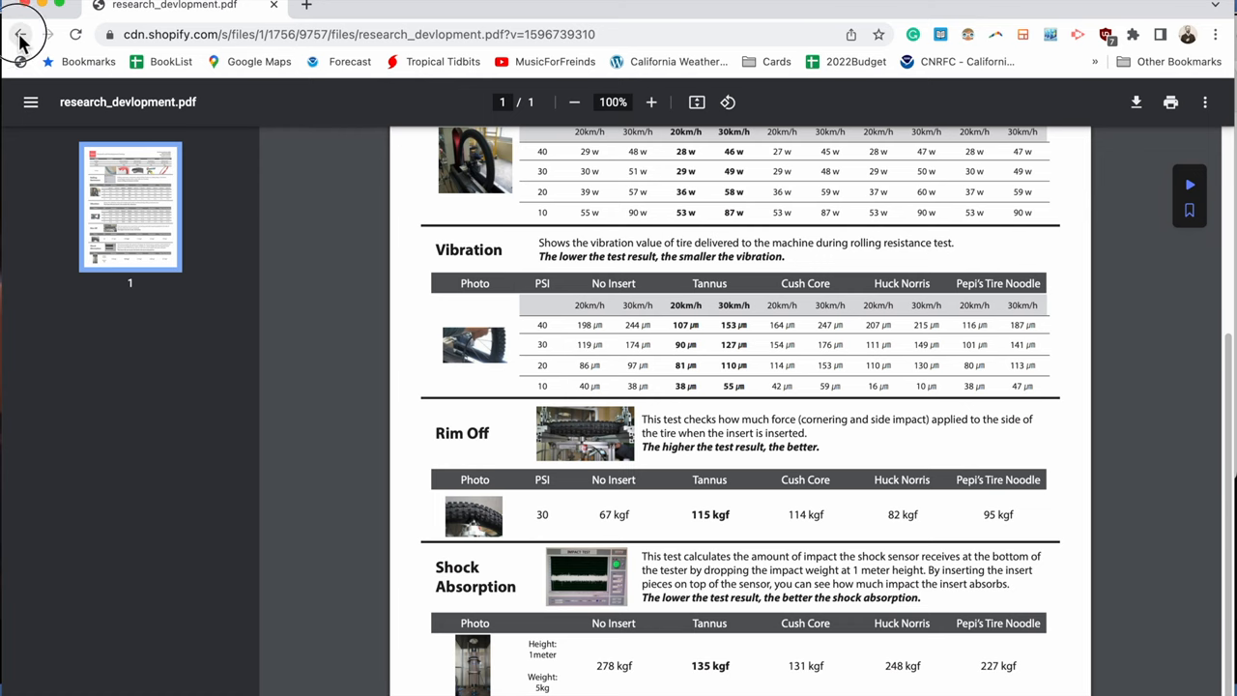
left_click(19, 35)
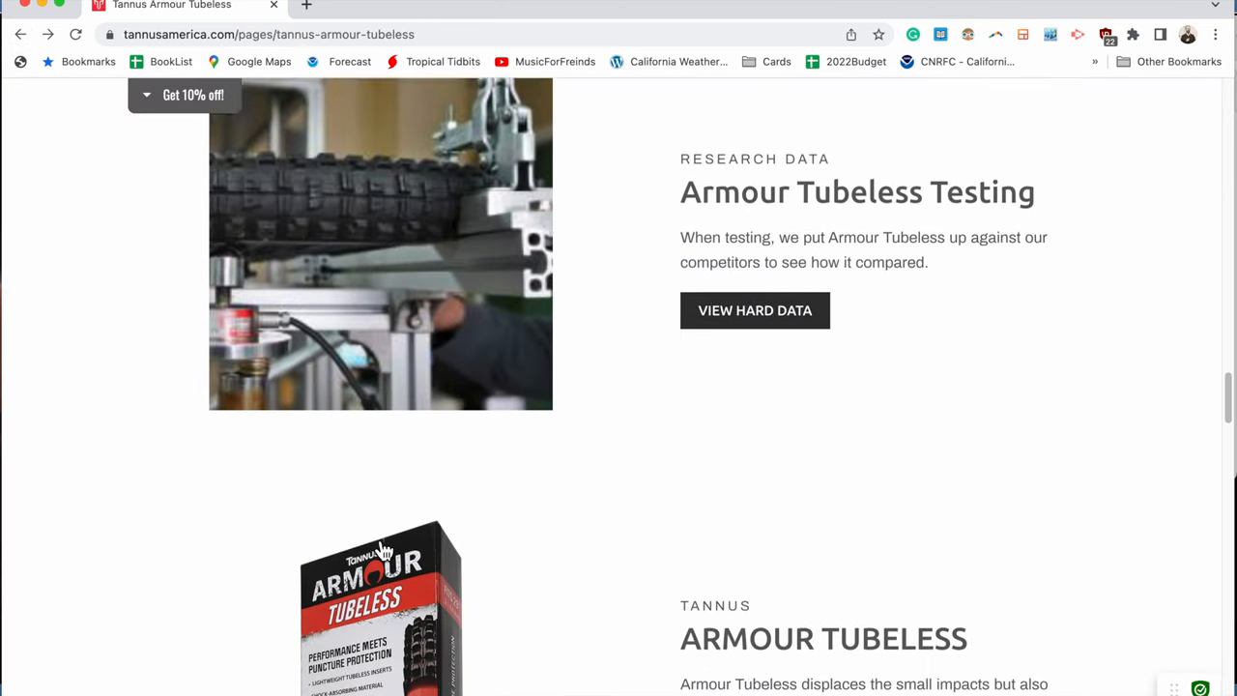
Go to the Armour Tubeless $136 purchase page and expand its empty reviews section
scroll("down", 3)
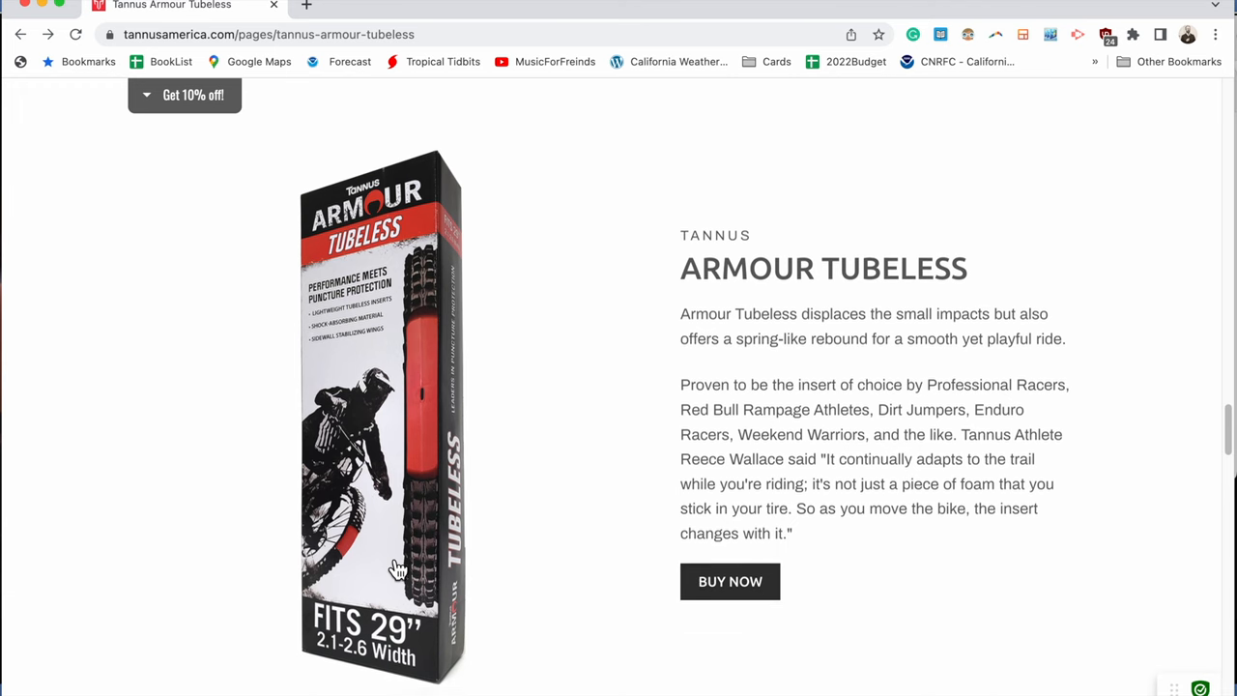
left_click(730, 580)
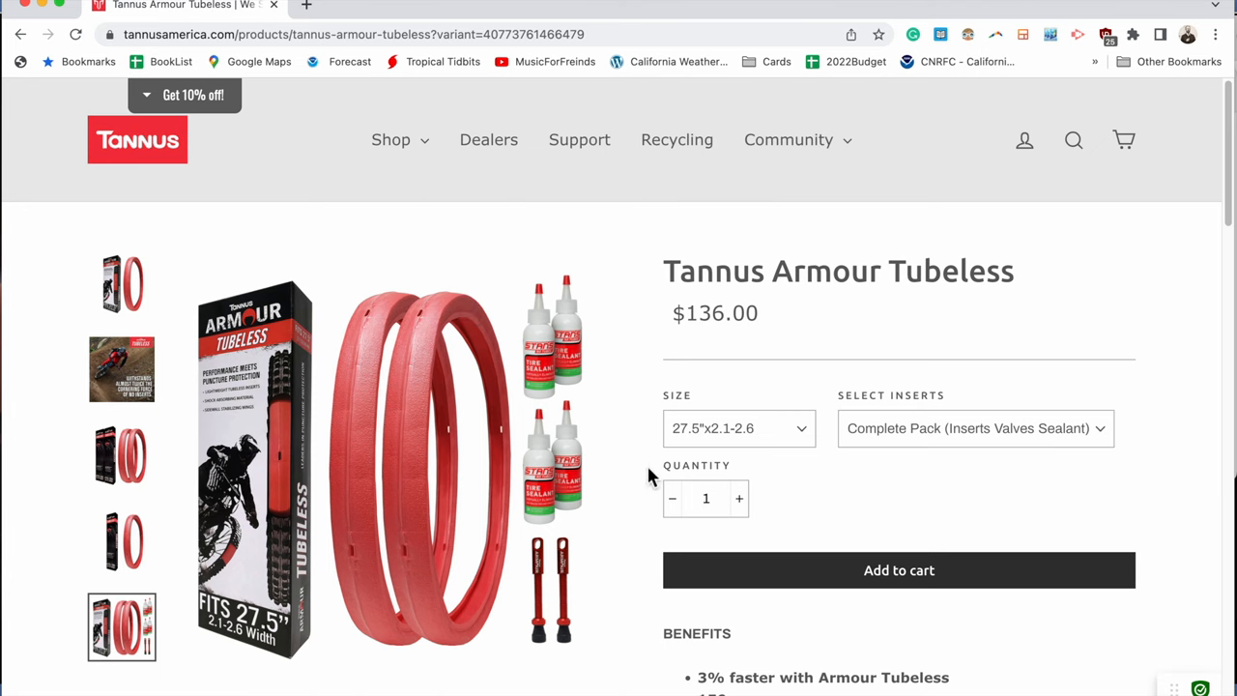
scroll("down", 3)
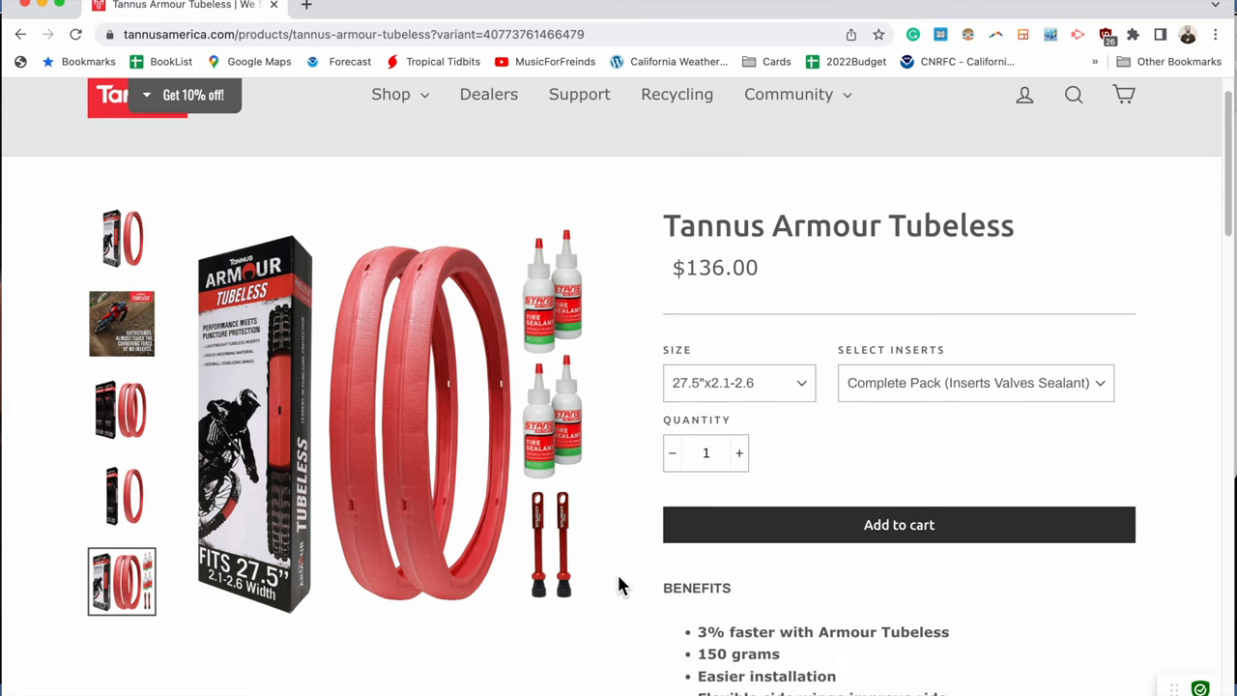
scroll("down", 3)
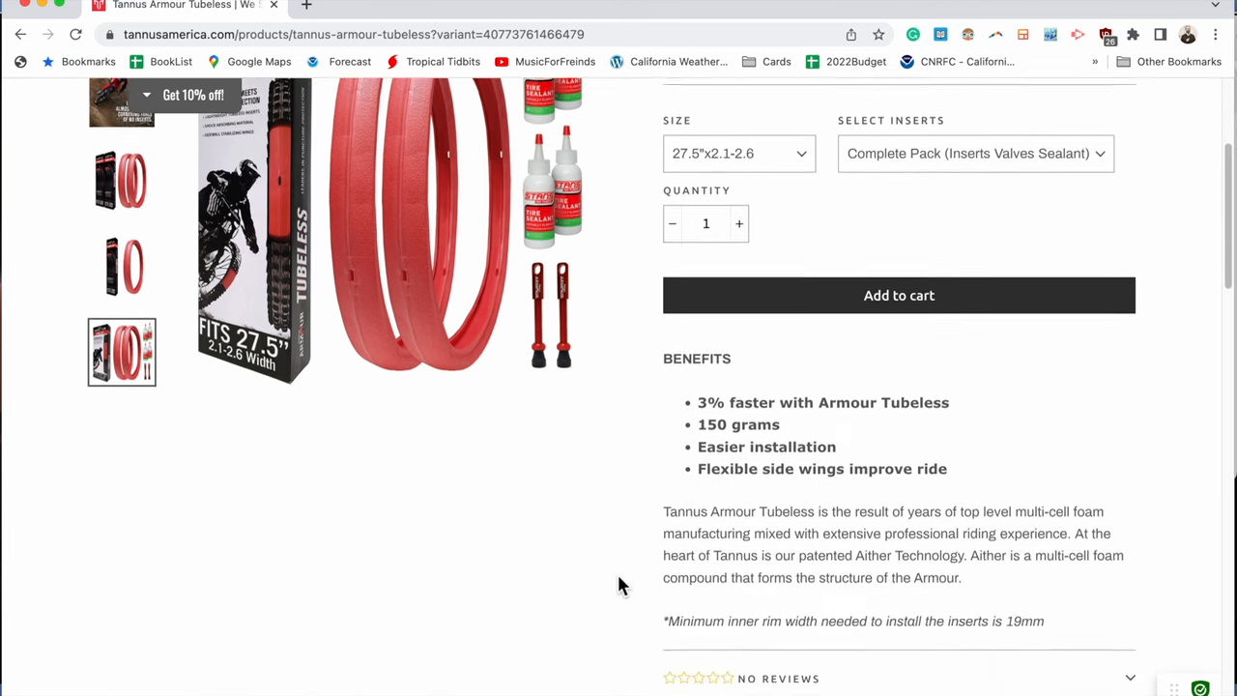
scroll("down", 3)
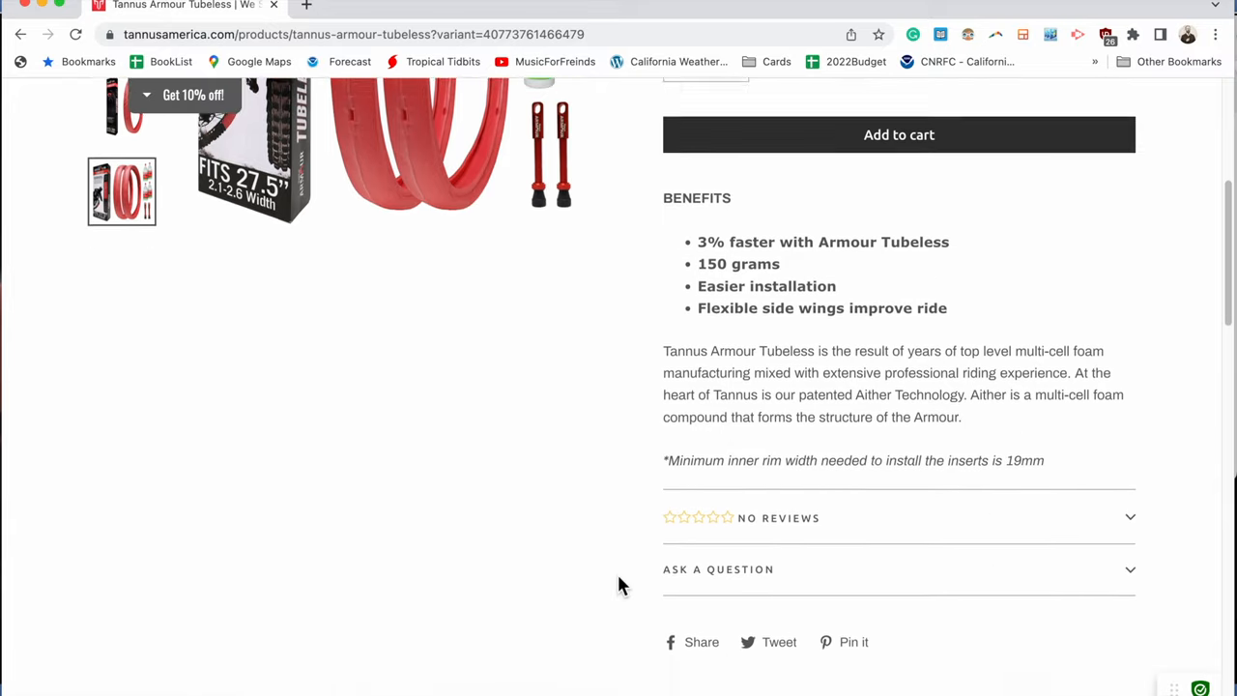
scroll("down", 3)
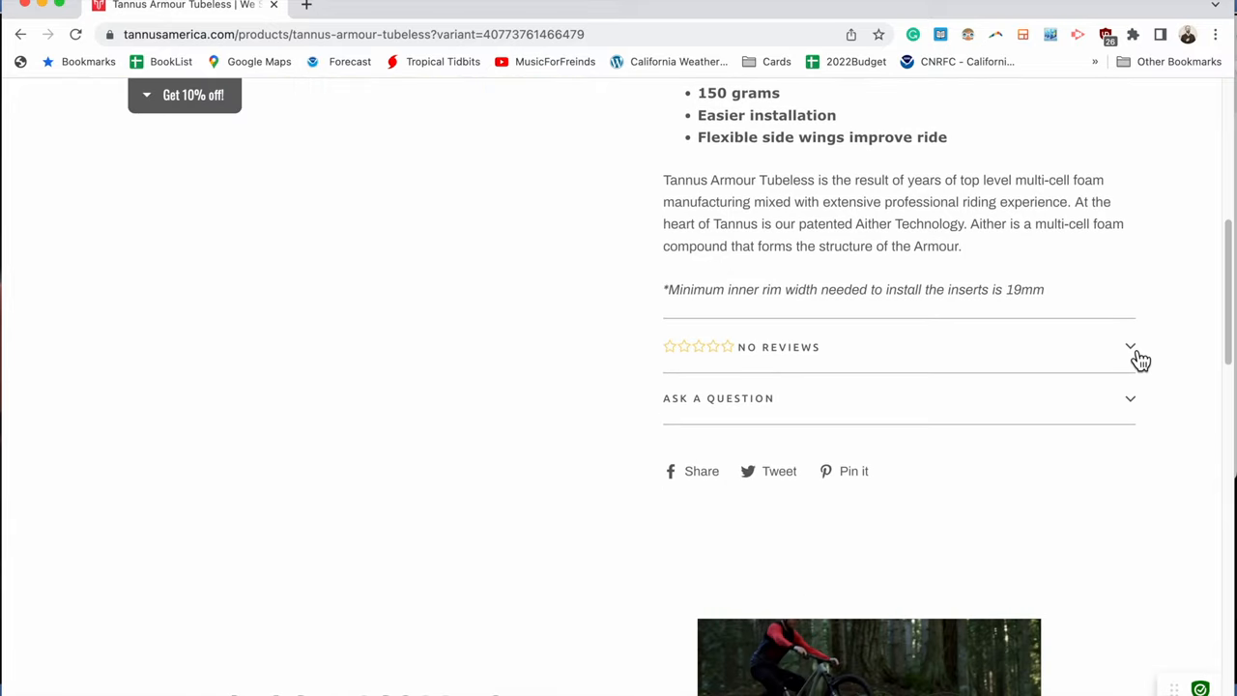
left_click(1128, 345)
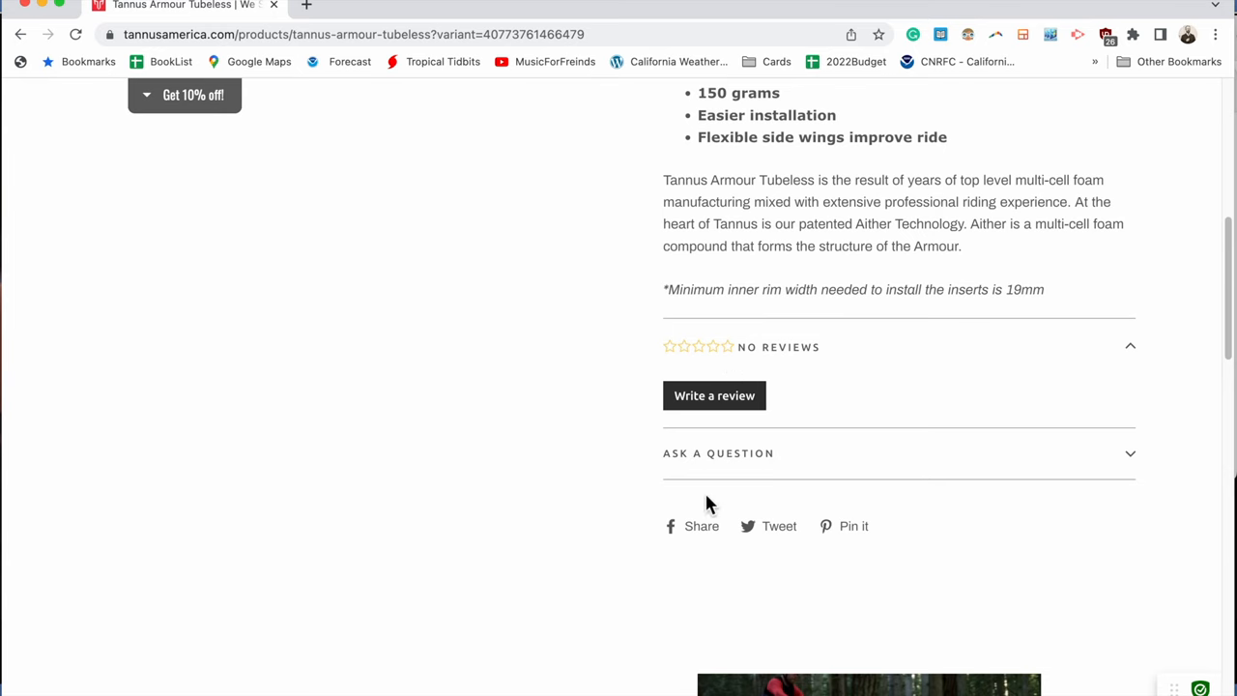
scroll("down", 3)
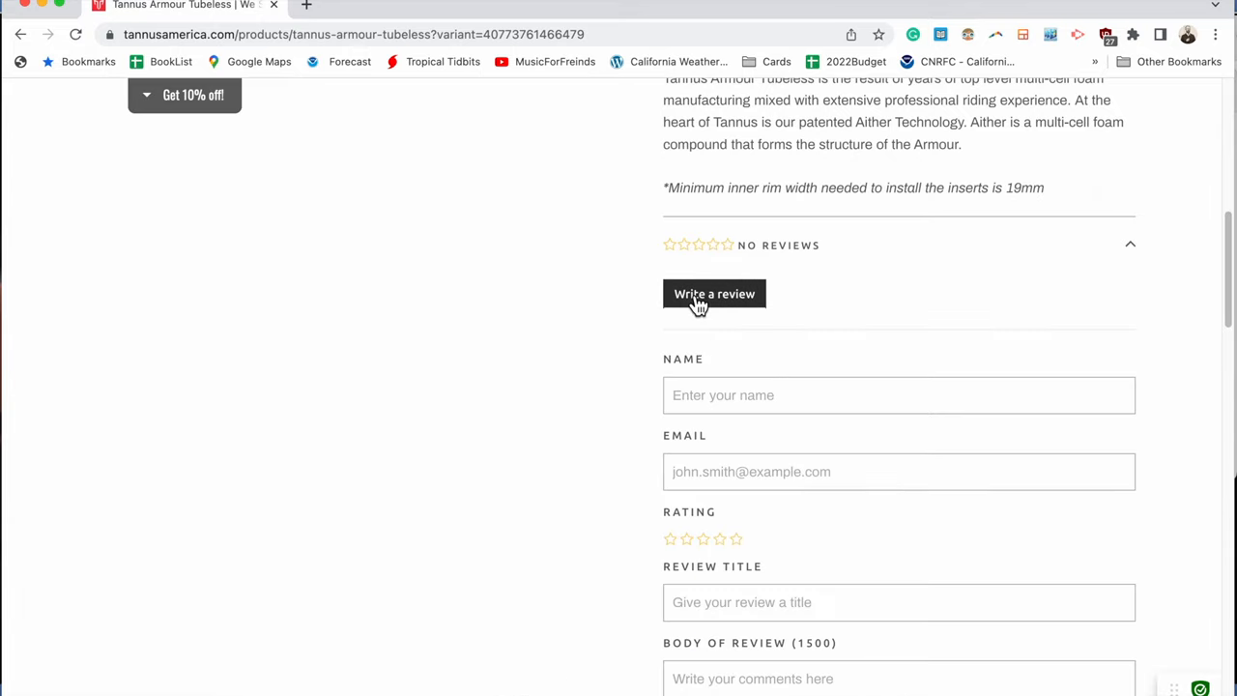
left_click(899, 394)
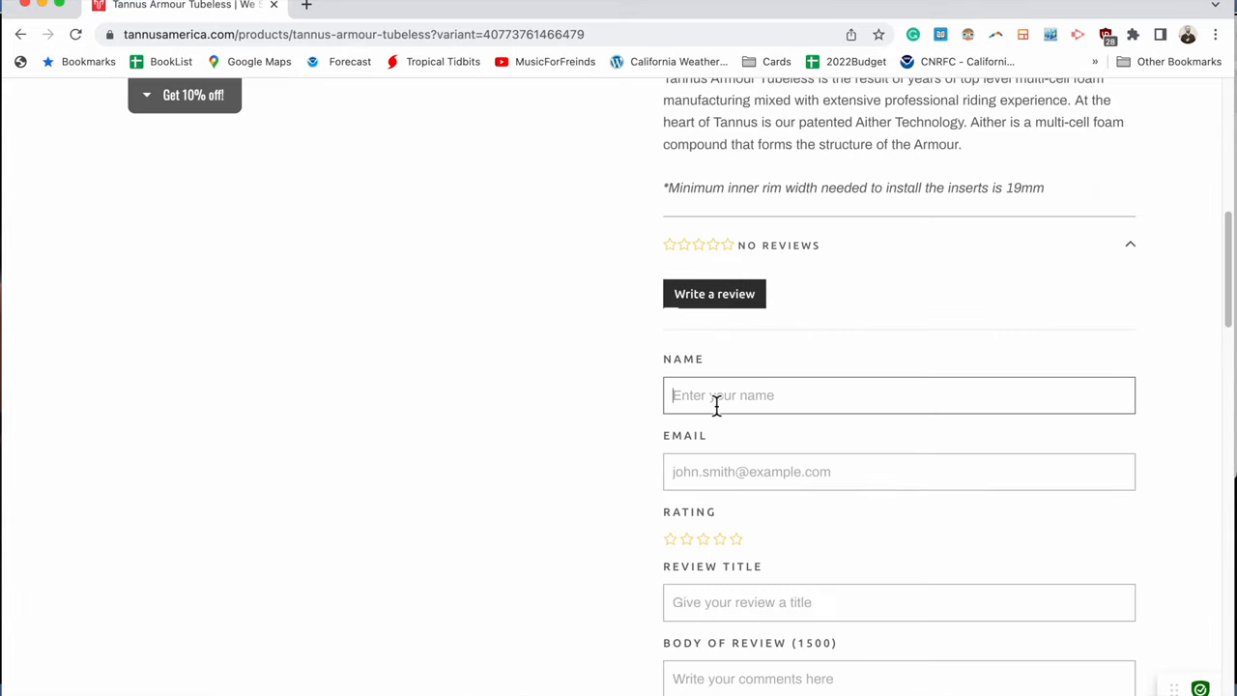
type("Buck Crockett")
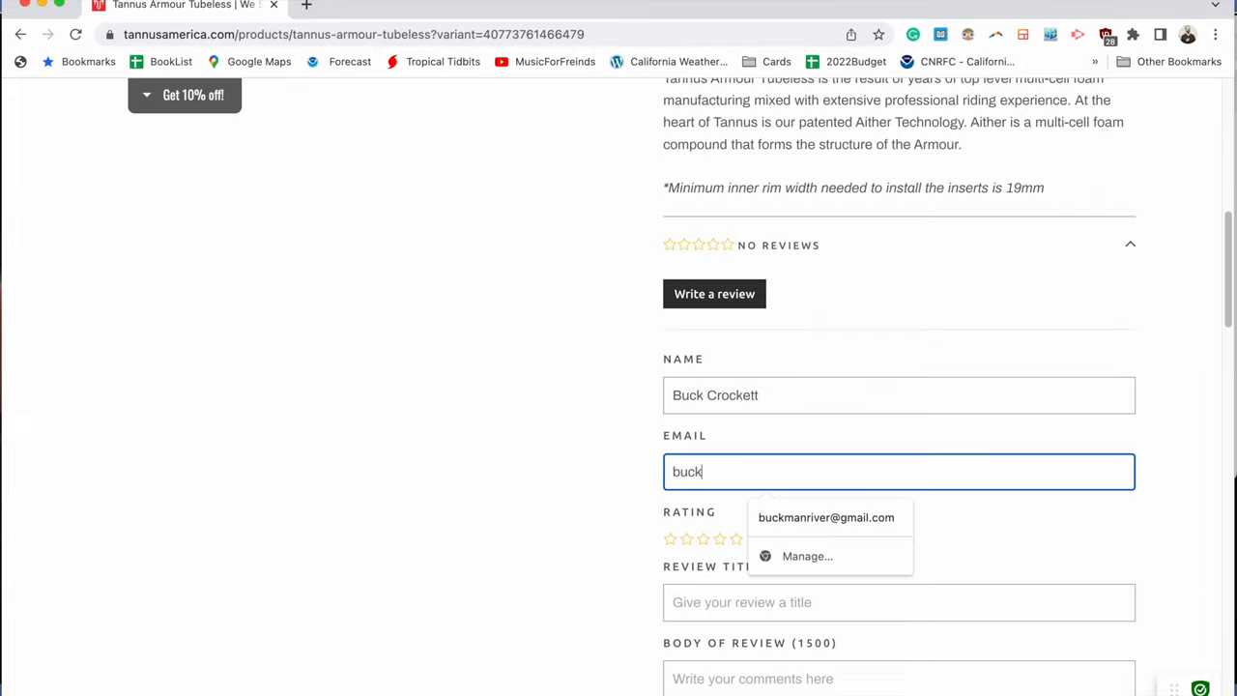
left_click(826, 518)
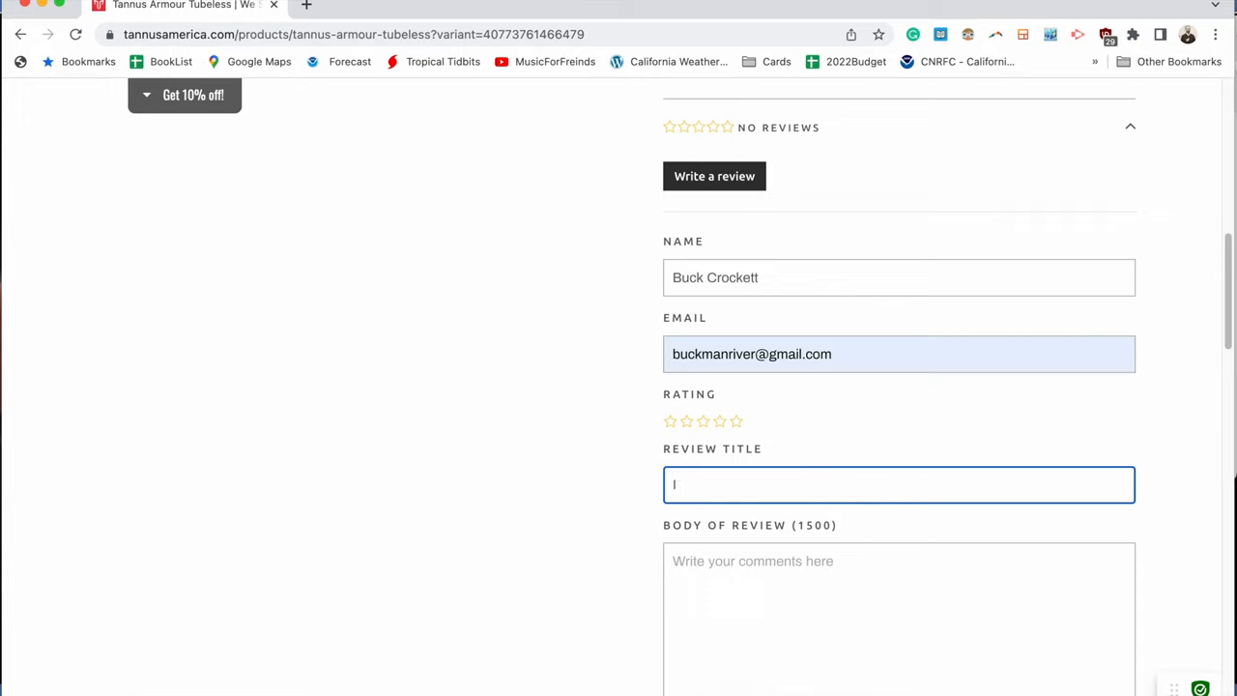
Title the review 'It was hell installing these inserts! Do not buy!'
type("It was hel")
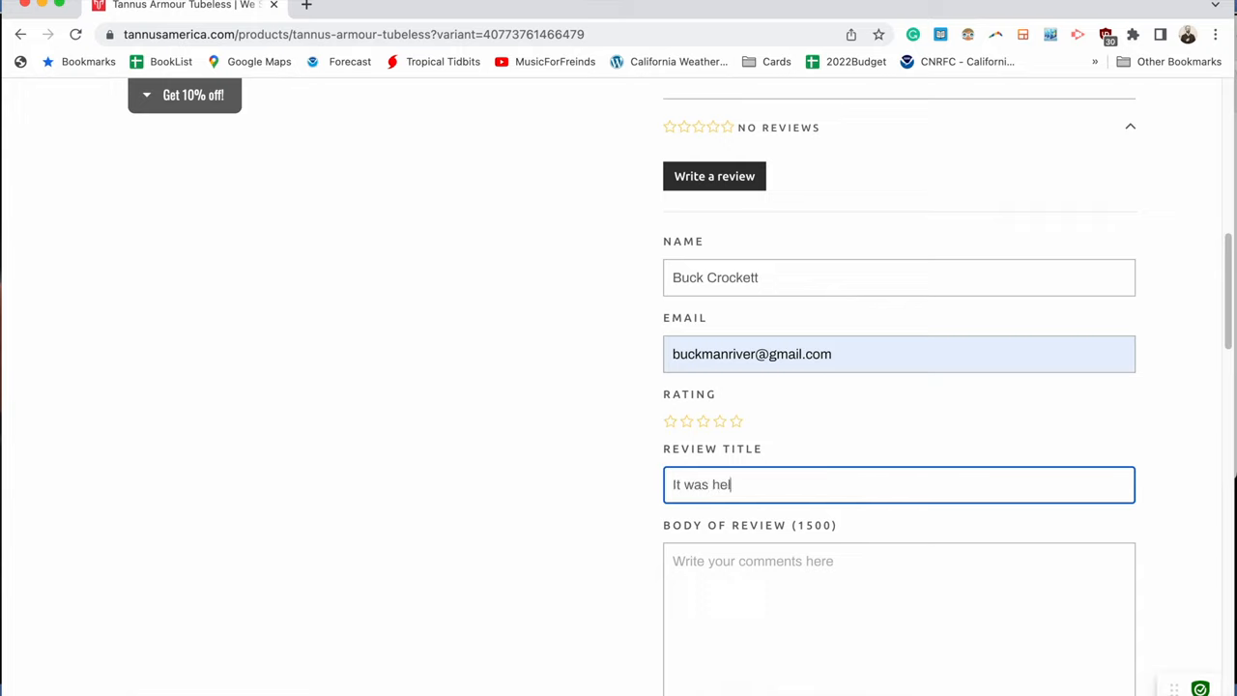
type("l installing")
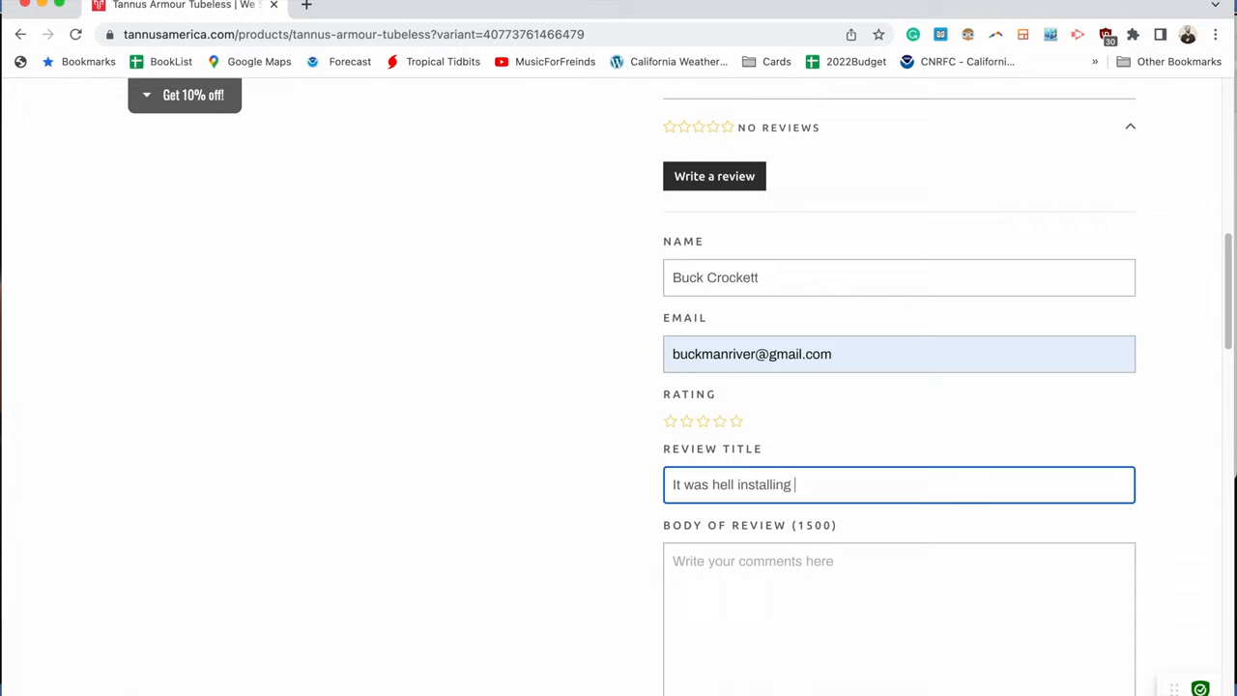
type("these")
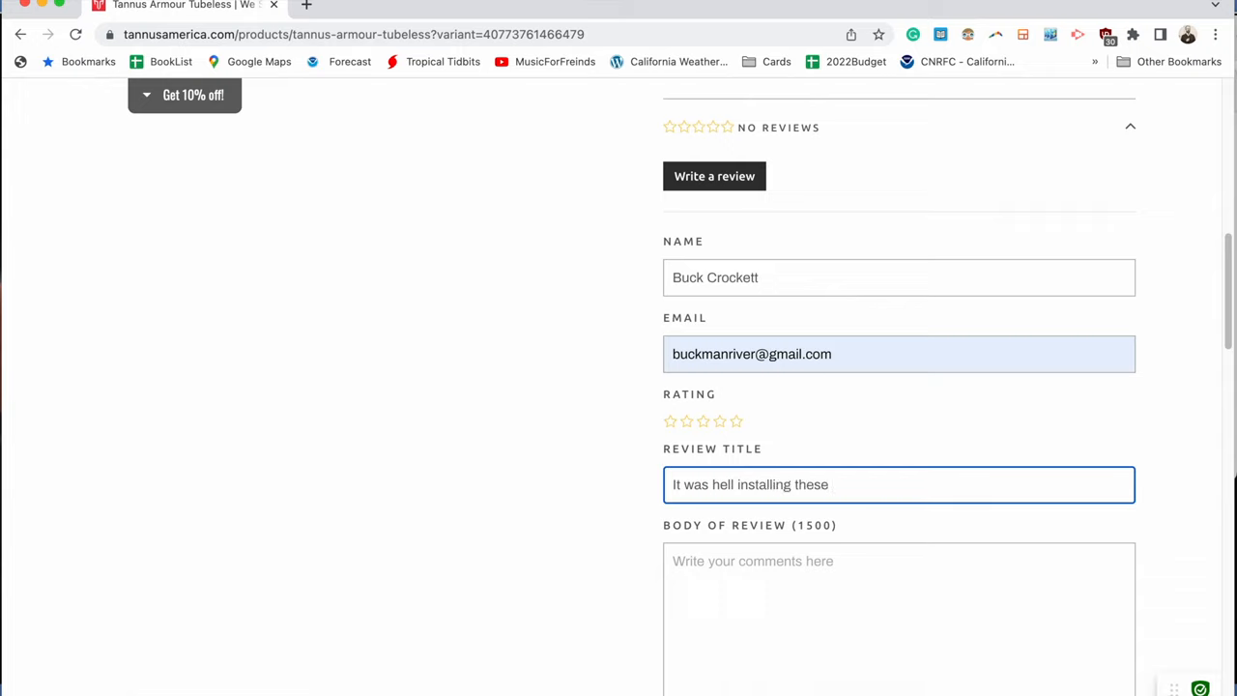
type("inserts!")
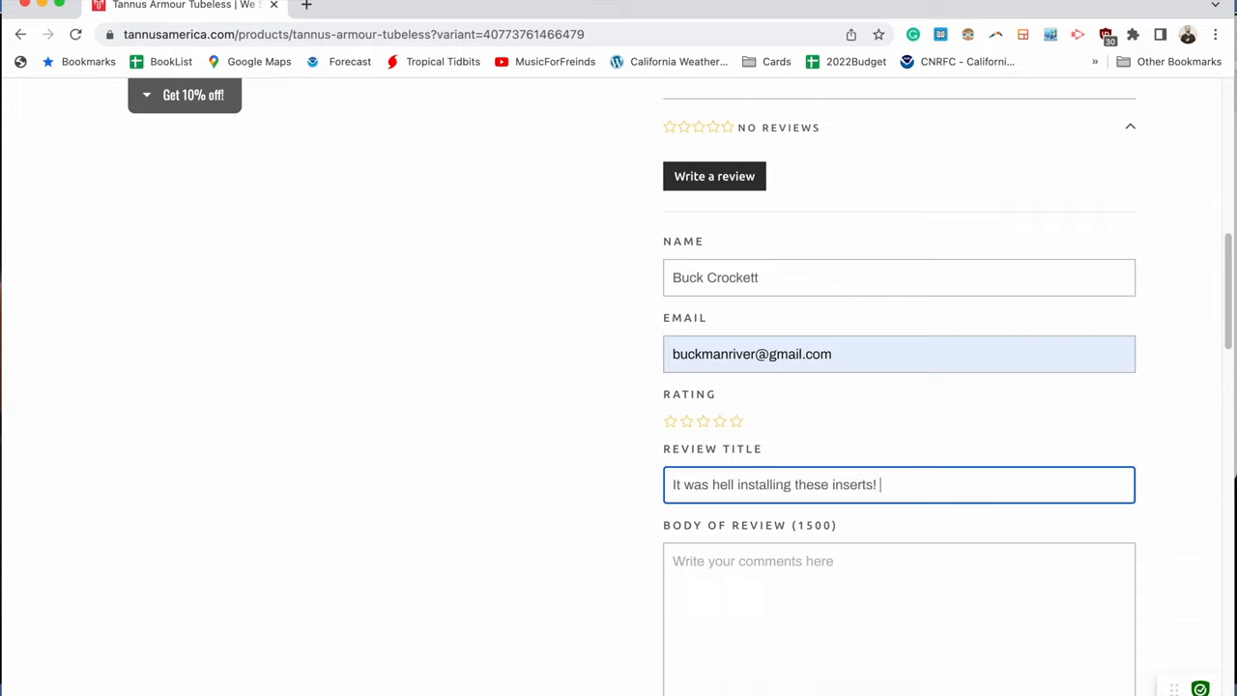
type("Do not")
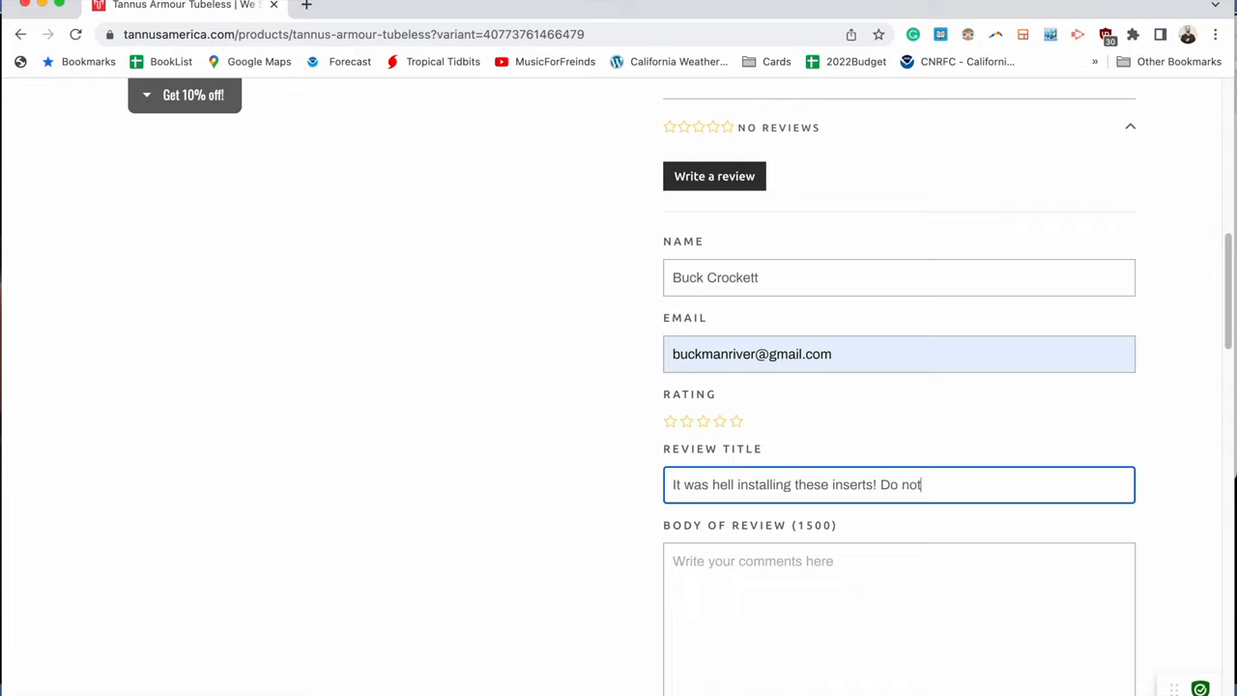
type("buy!")
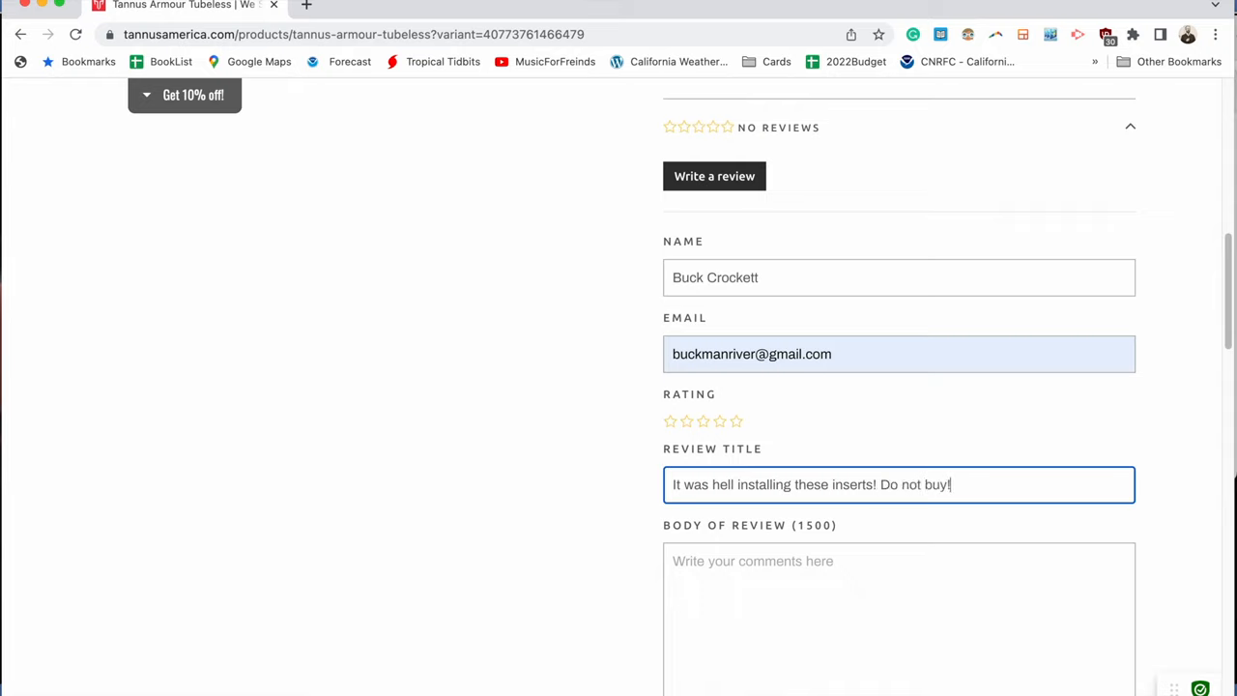
Write the review body describing the troublesome install, beginning 'I installed...'
scroll("down", 3)
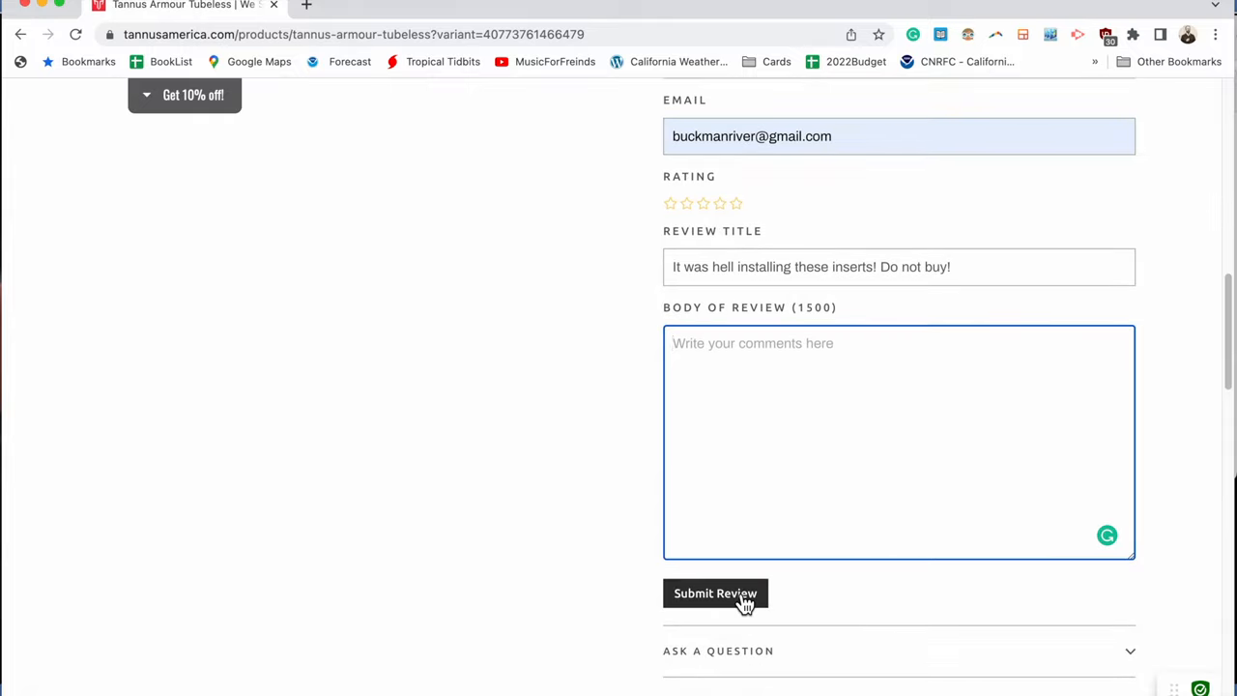
type("I installed. And it caused a permanent wobble in my tire.")
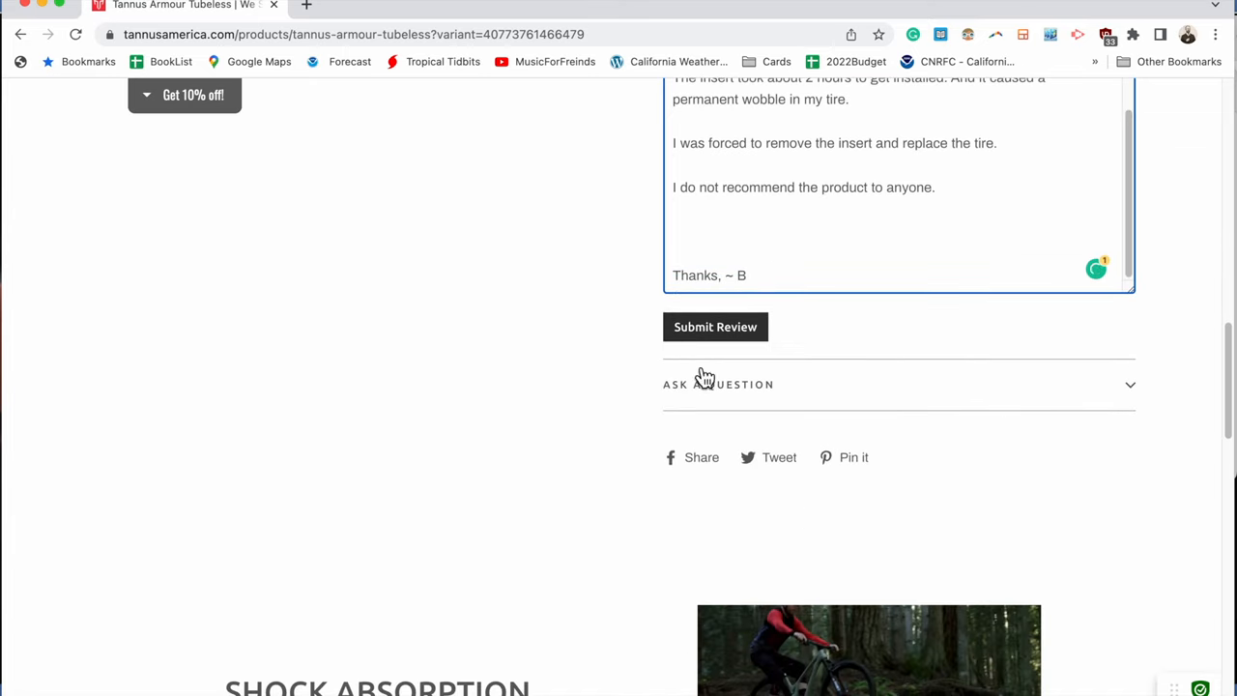
scroll("up", 3)
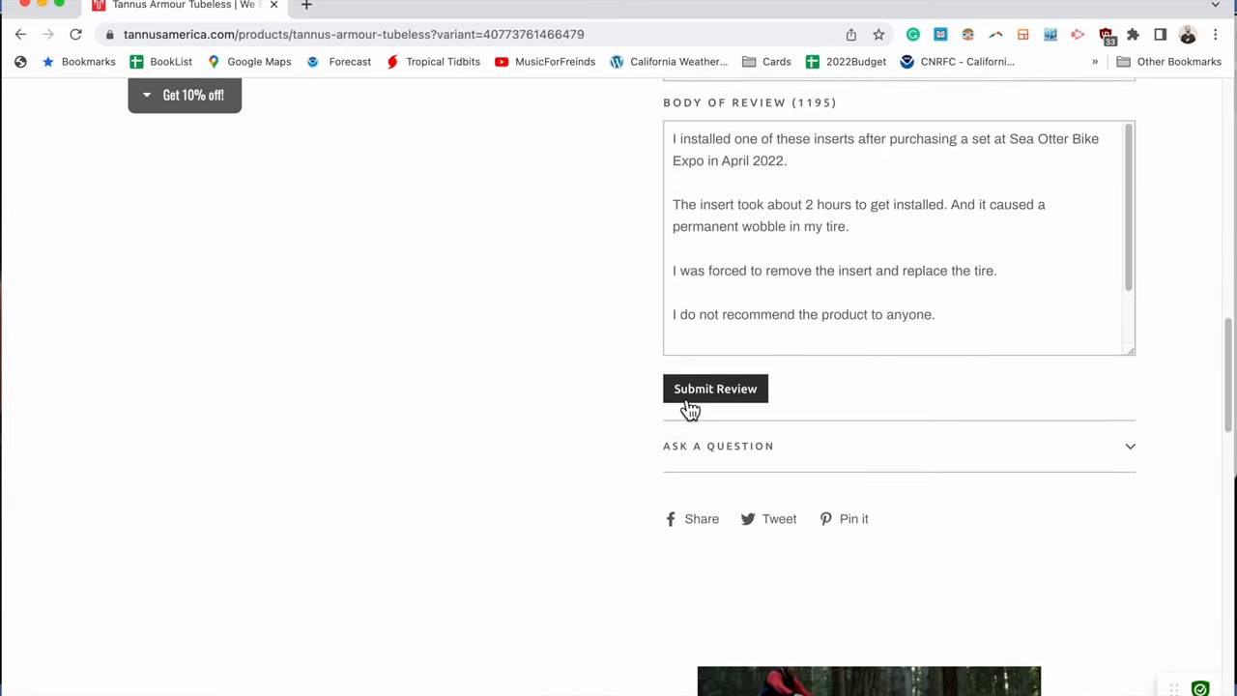
scroll("down", 3)
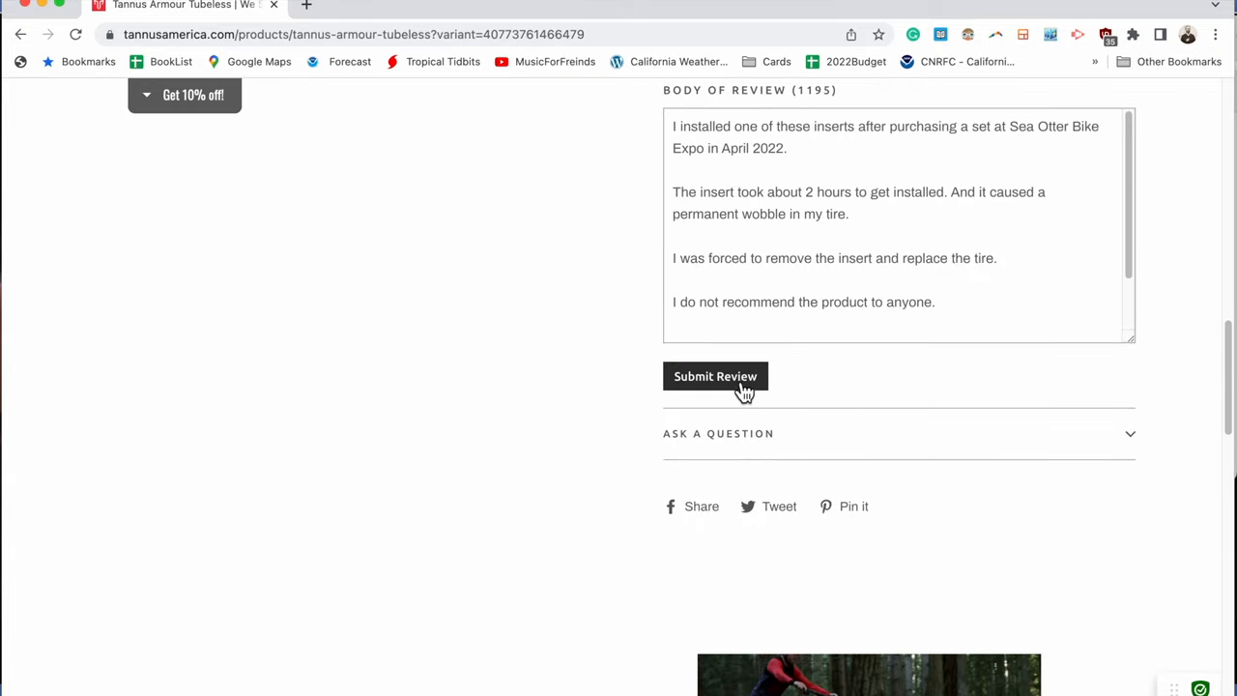
scroll("up", 3)
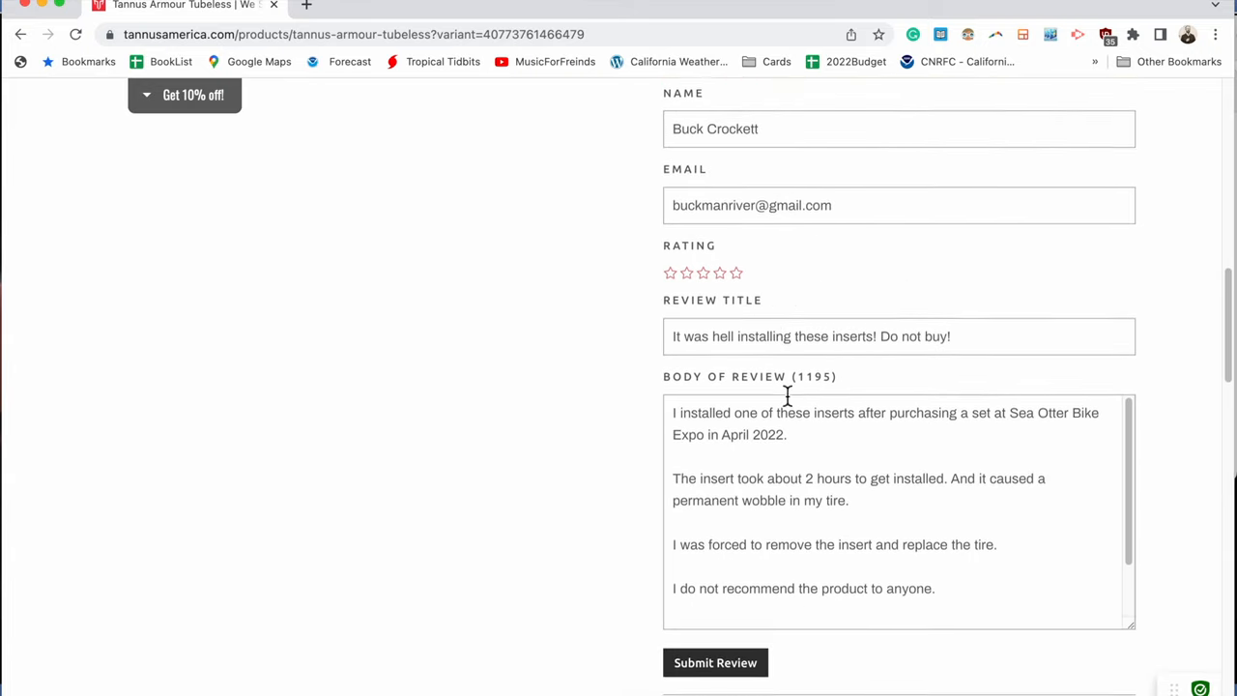
Submit the review, add the required one-star rating after the error, and submit again successfully
left_click(715, 661)
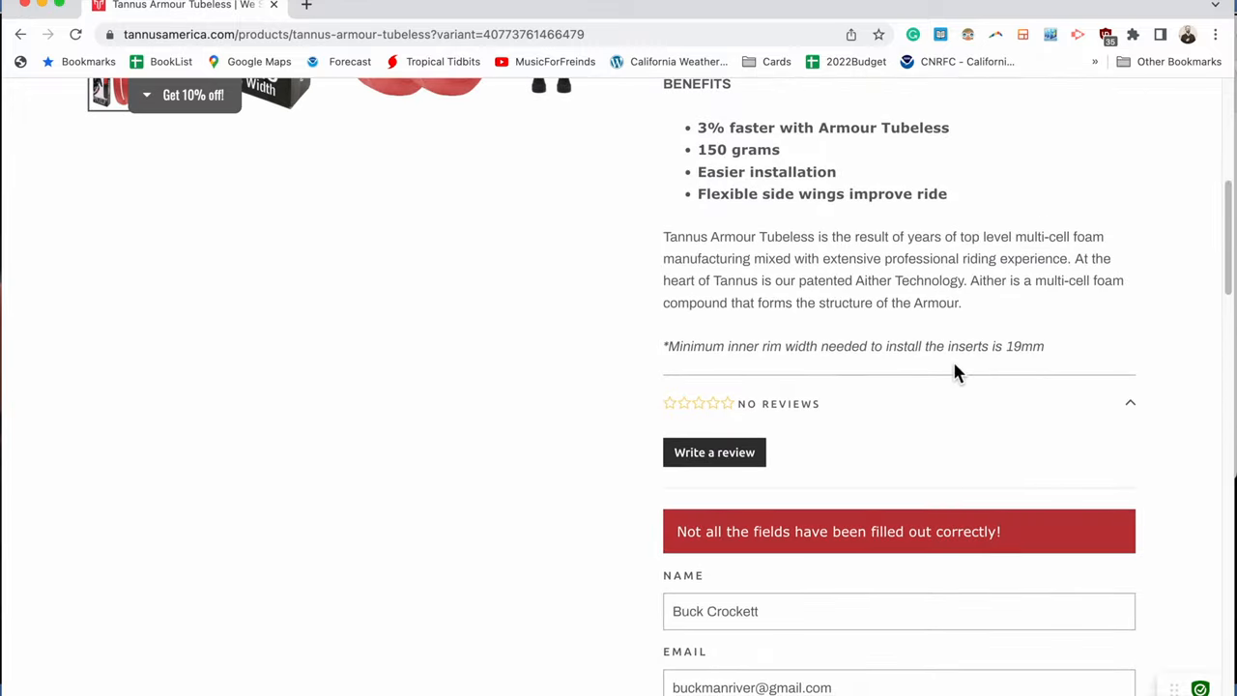
scroll("down", 3)
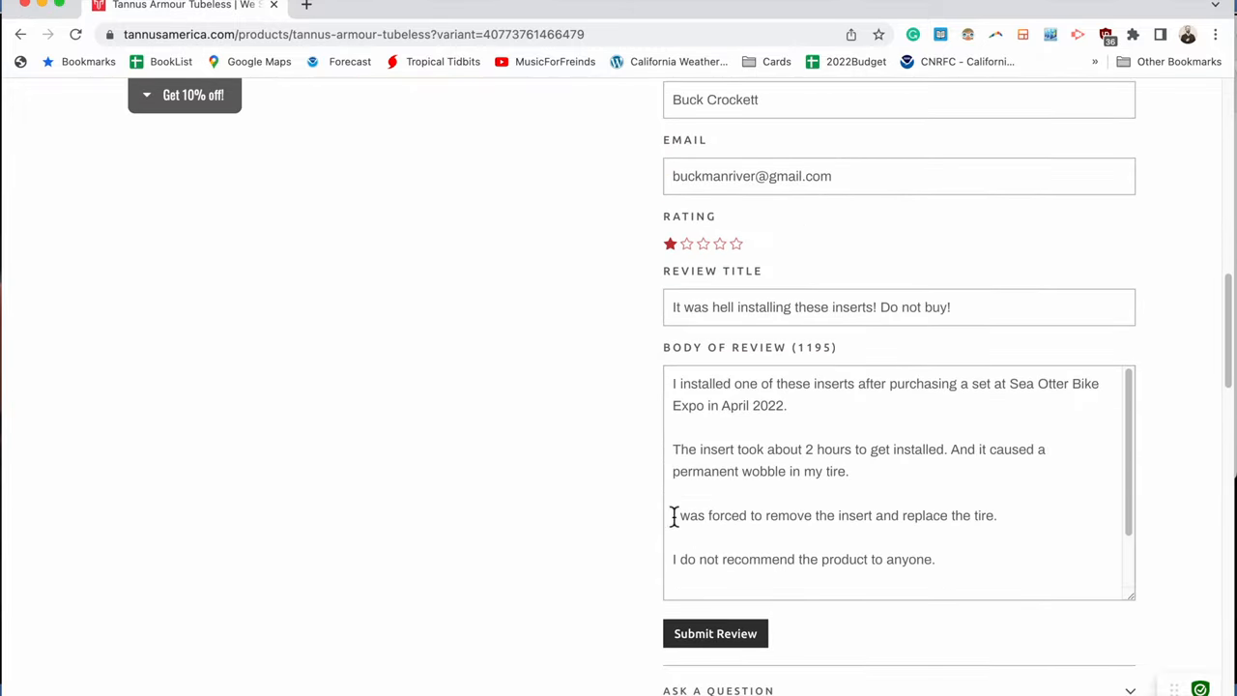
left_click(715, 634)
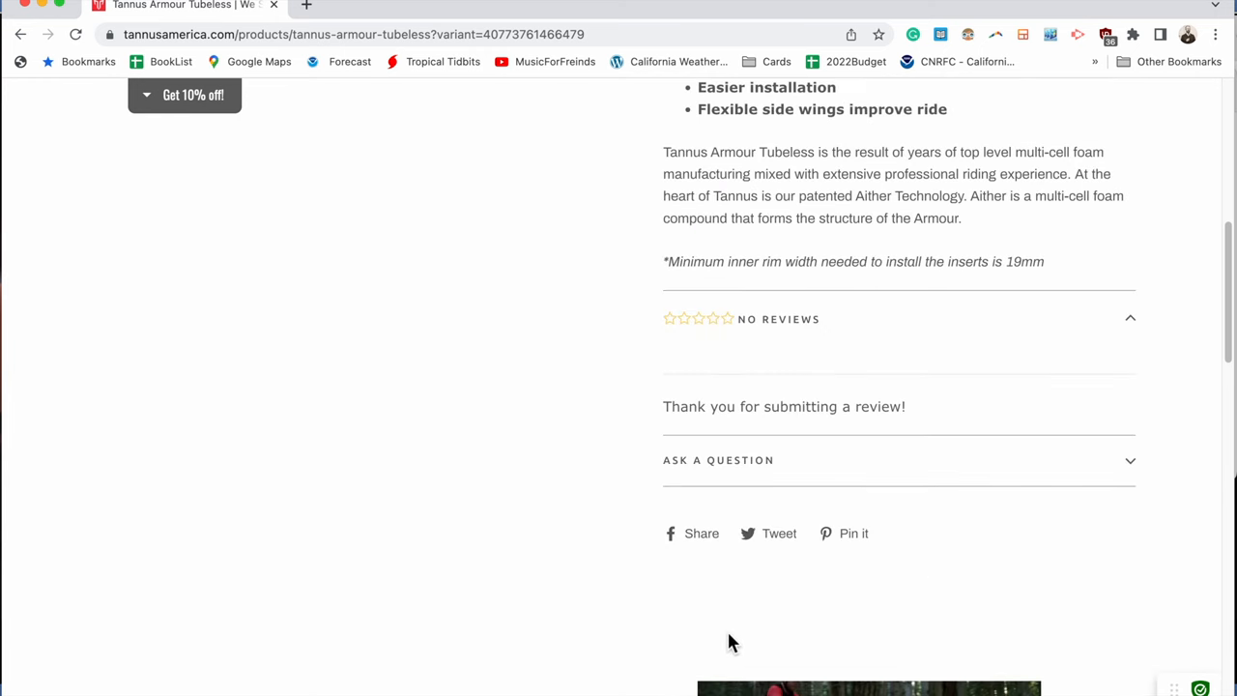
scroll("down", 3)
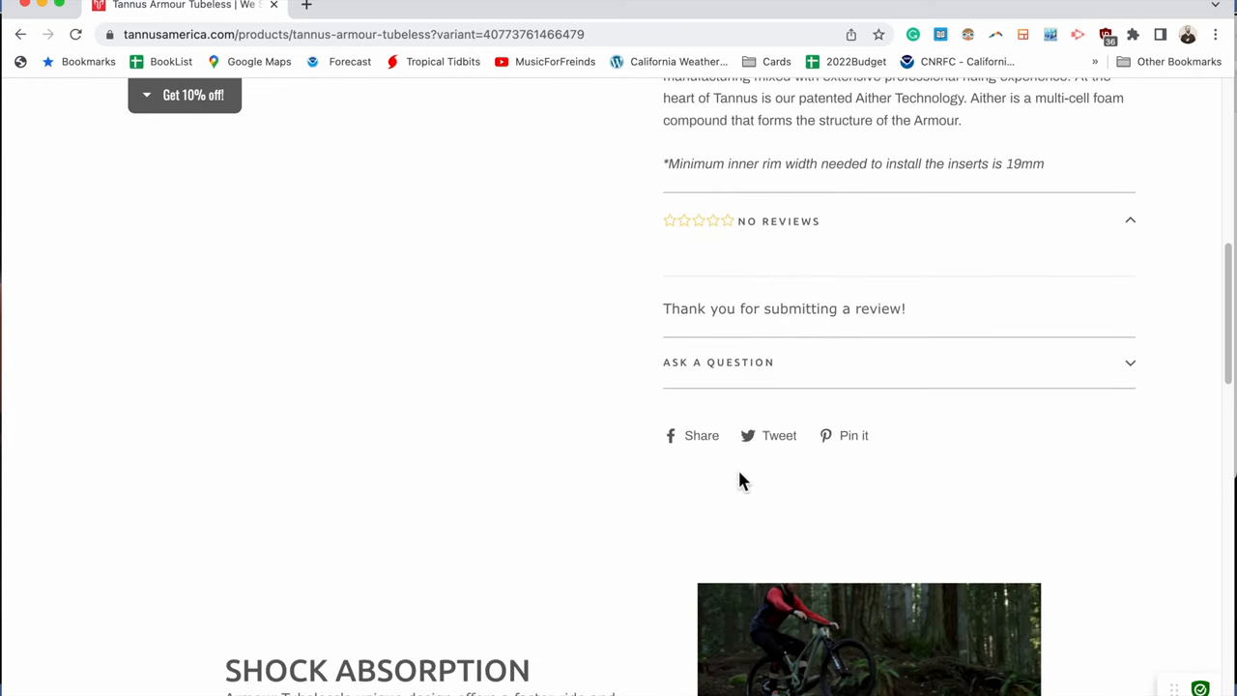
scroll("up", 3)
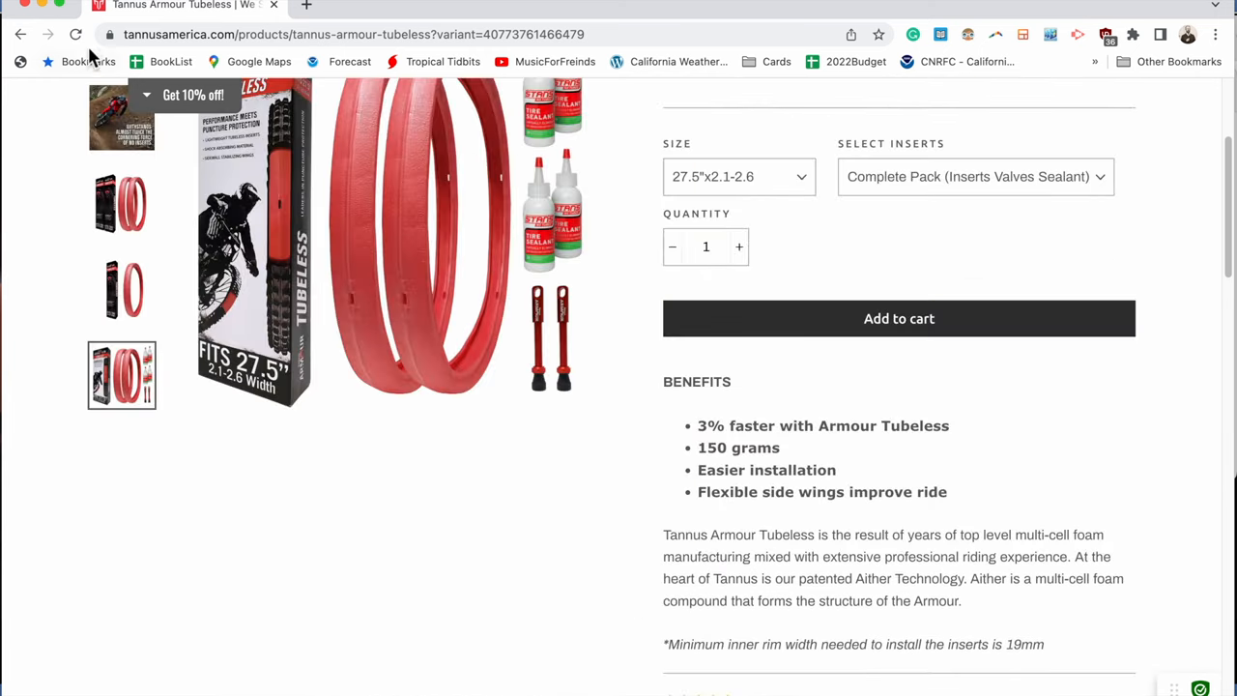
scroll("down", 3)
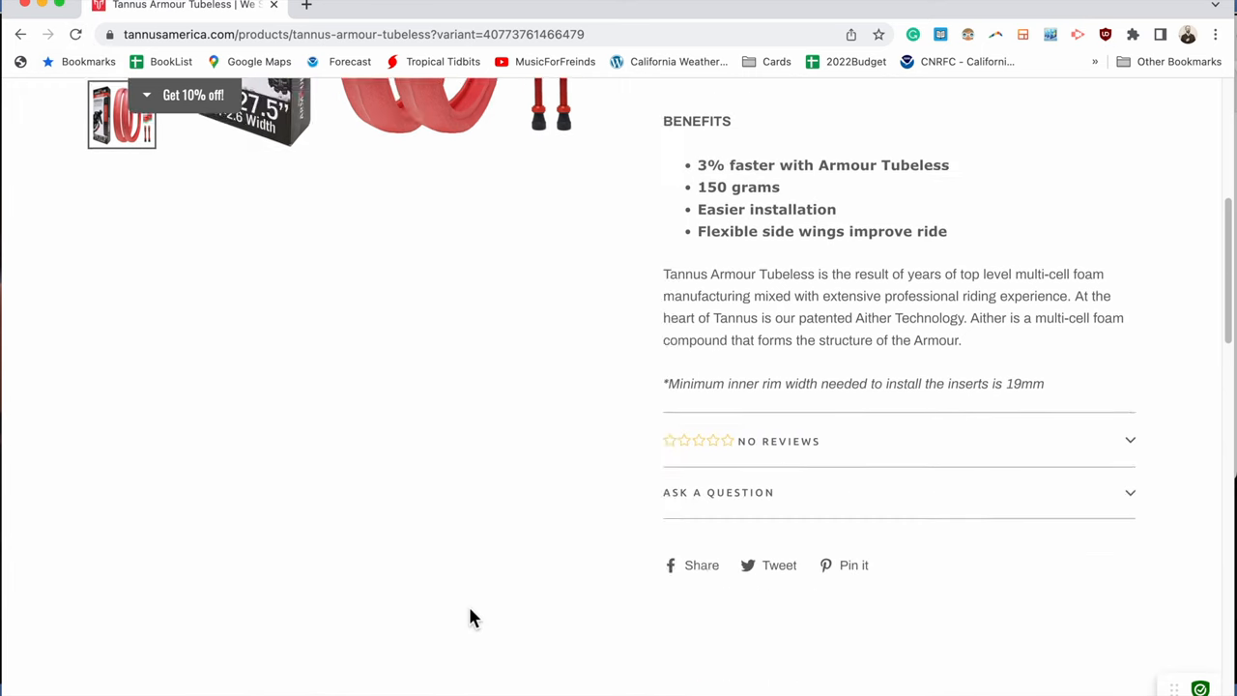
scroll("up", 3)
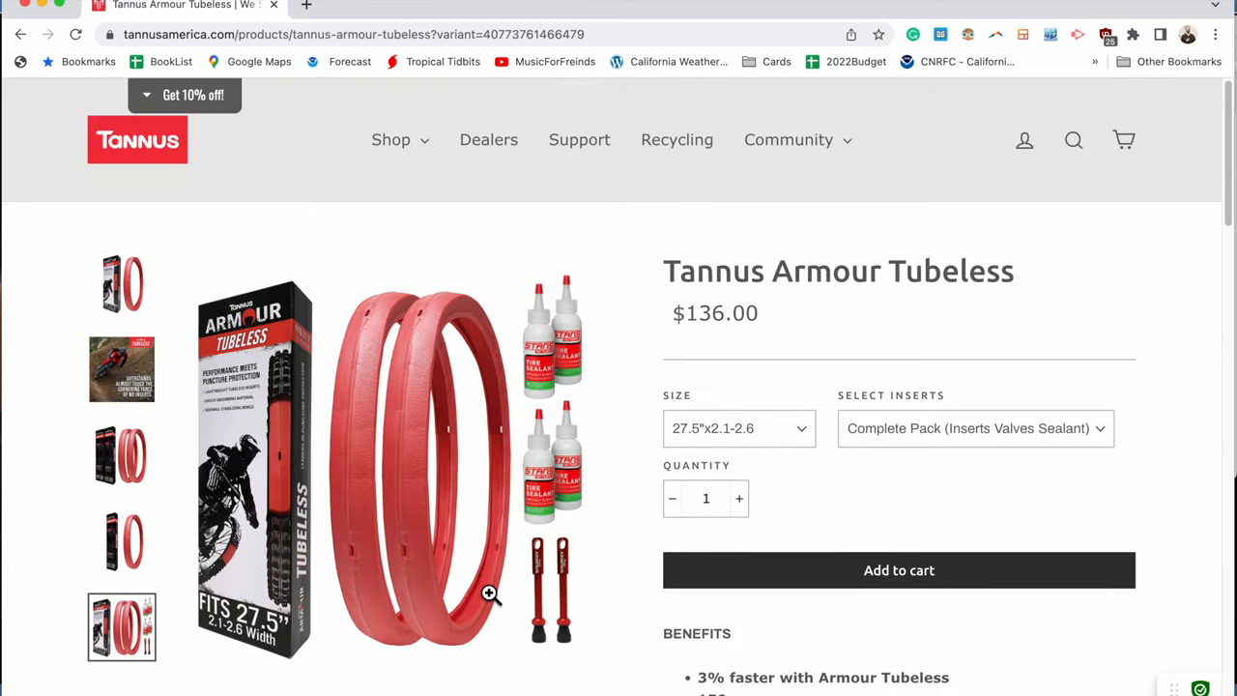
scroll("down", 3)
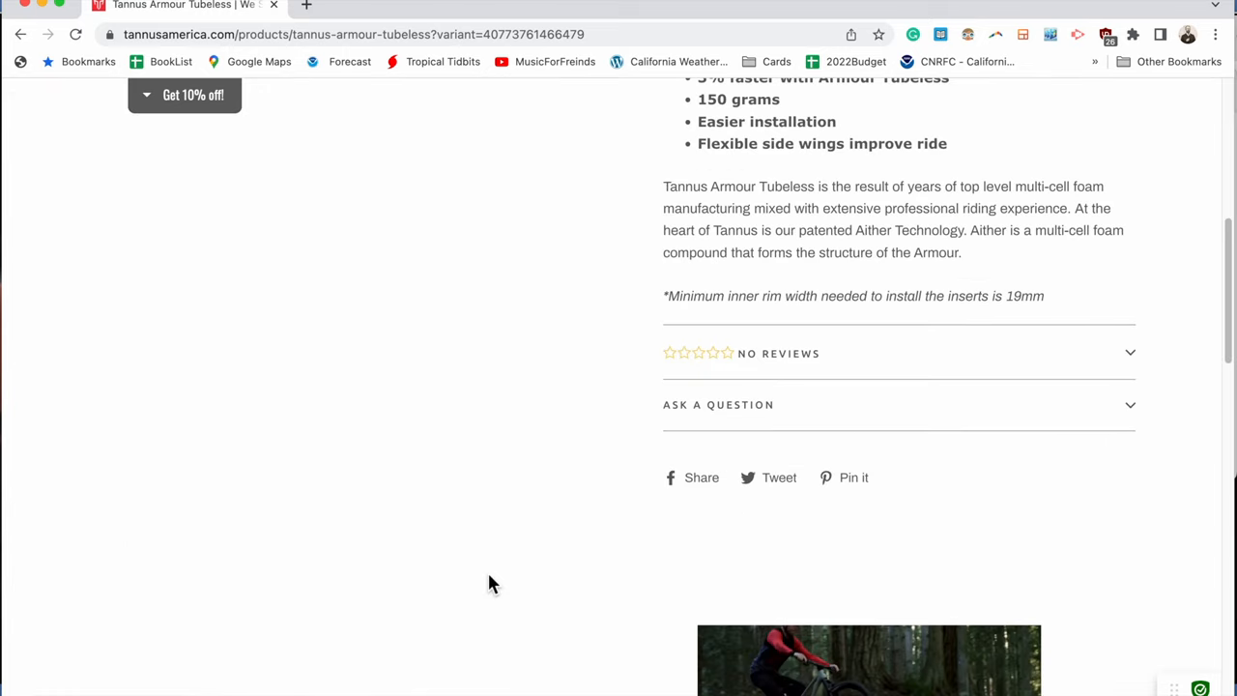
scroll("up", 3)
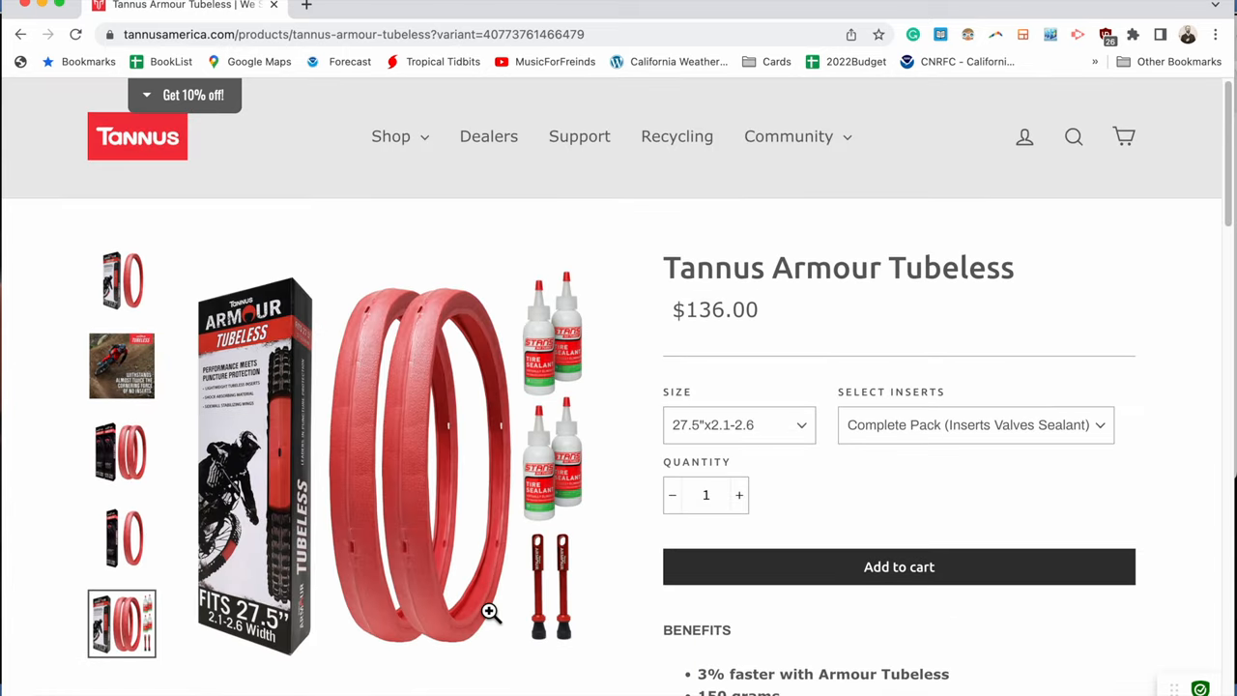
mouse_move(545, 280)
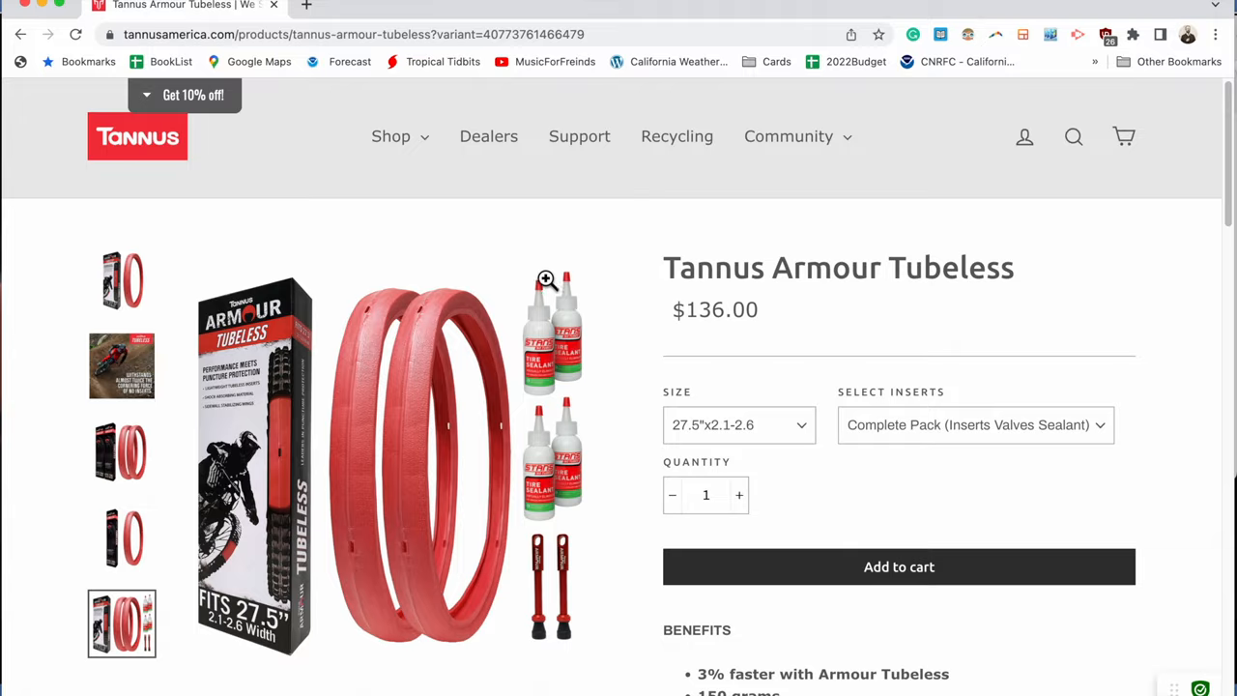